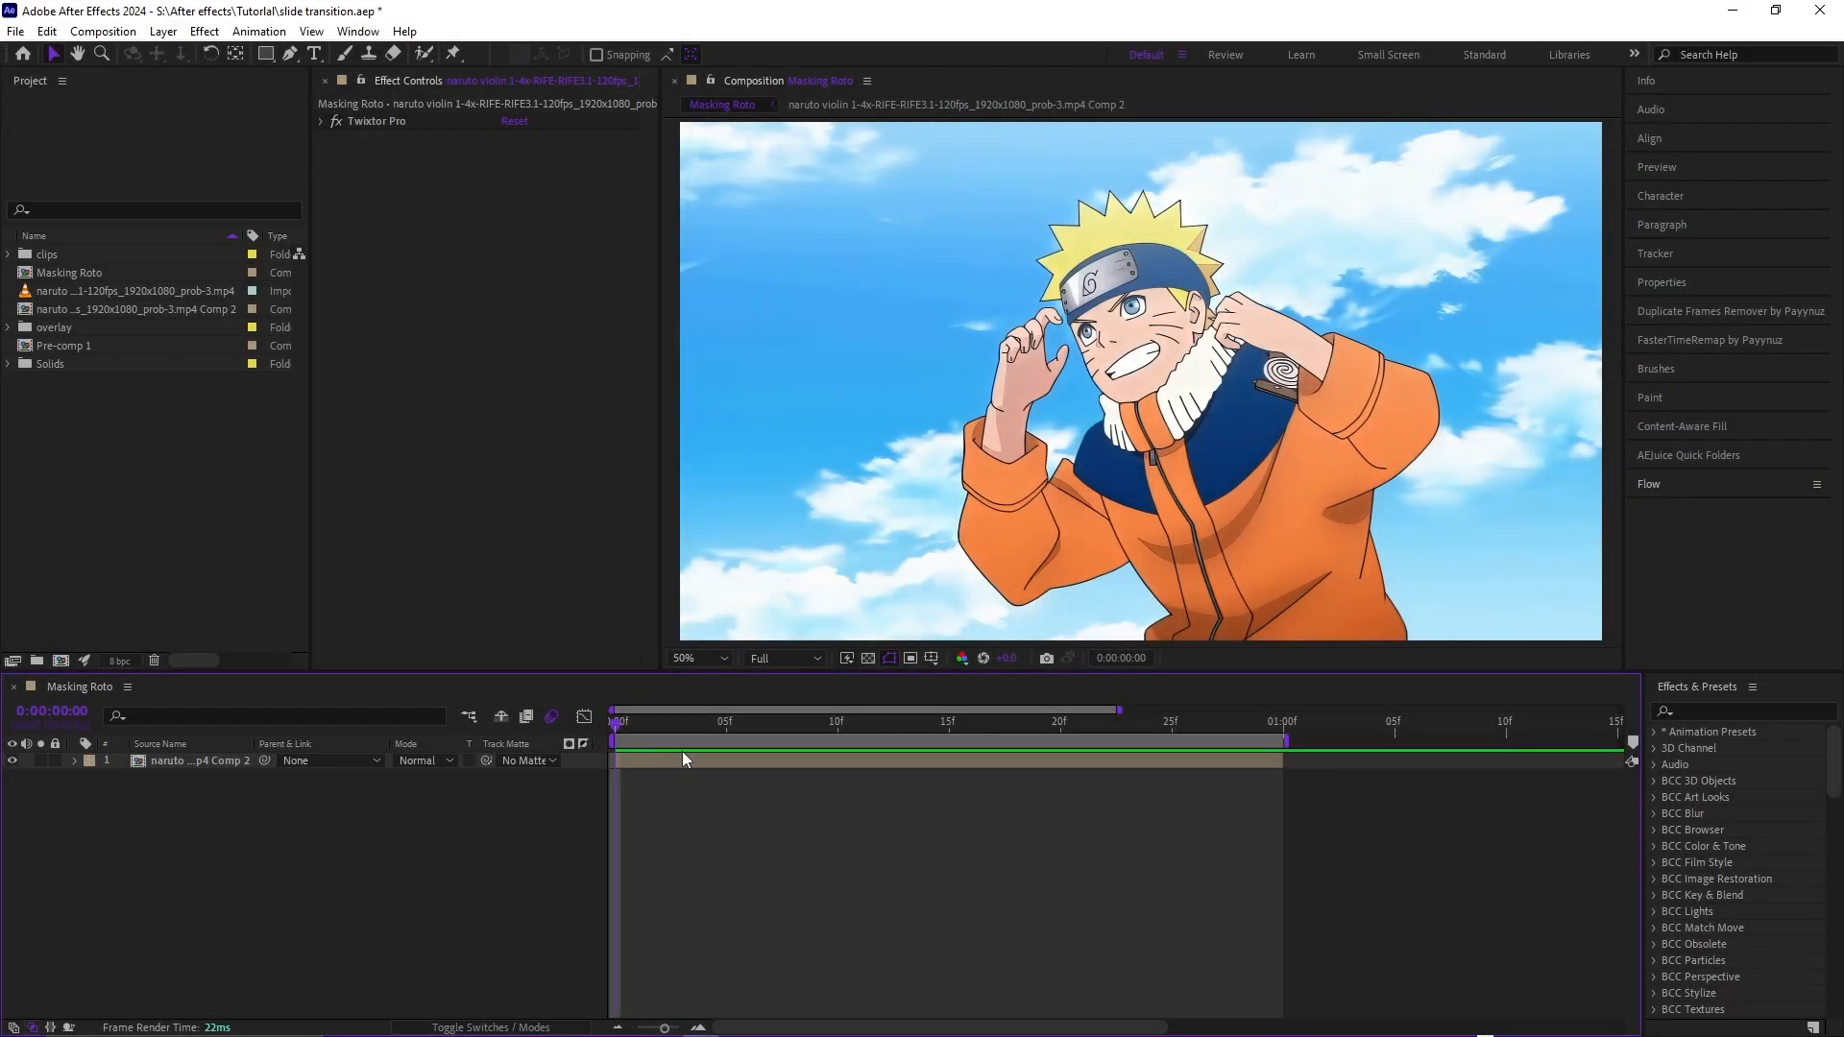
- Select the Naruto clip layer to duplicate it and start the first Roto Brush stroke
click(882, 720)
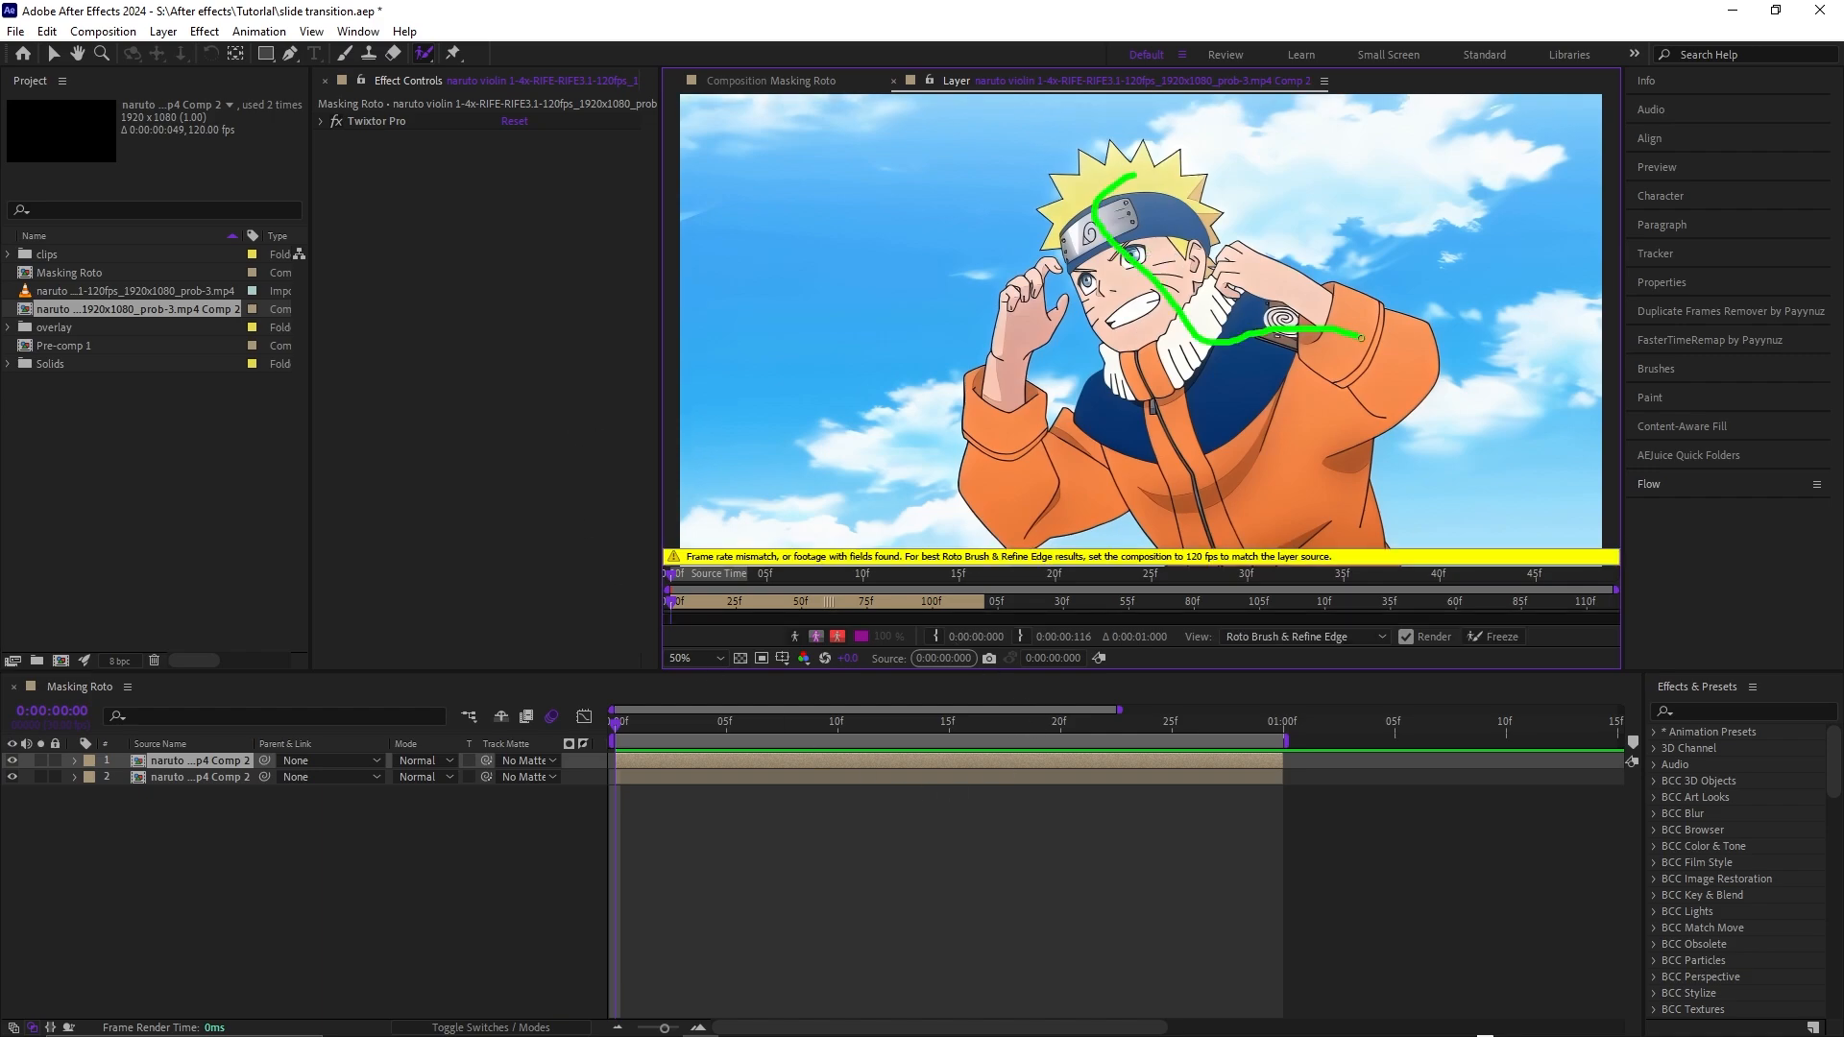
- Refine the Roto Brush selection so the matte outlines Naruto against the sky
click(330, 138)
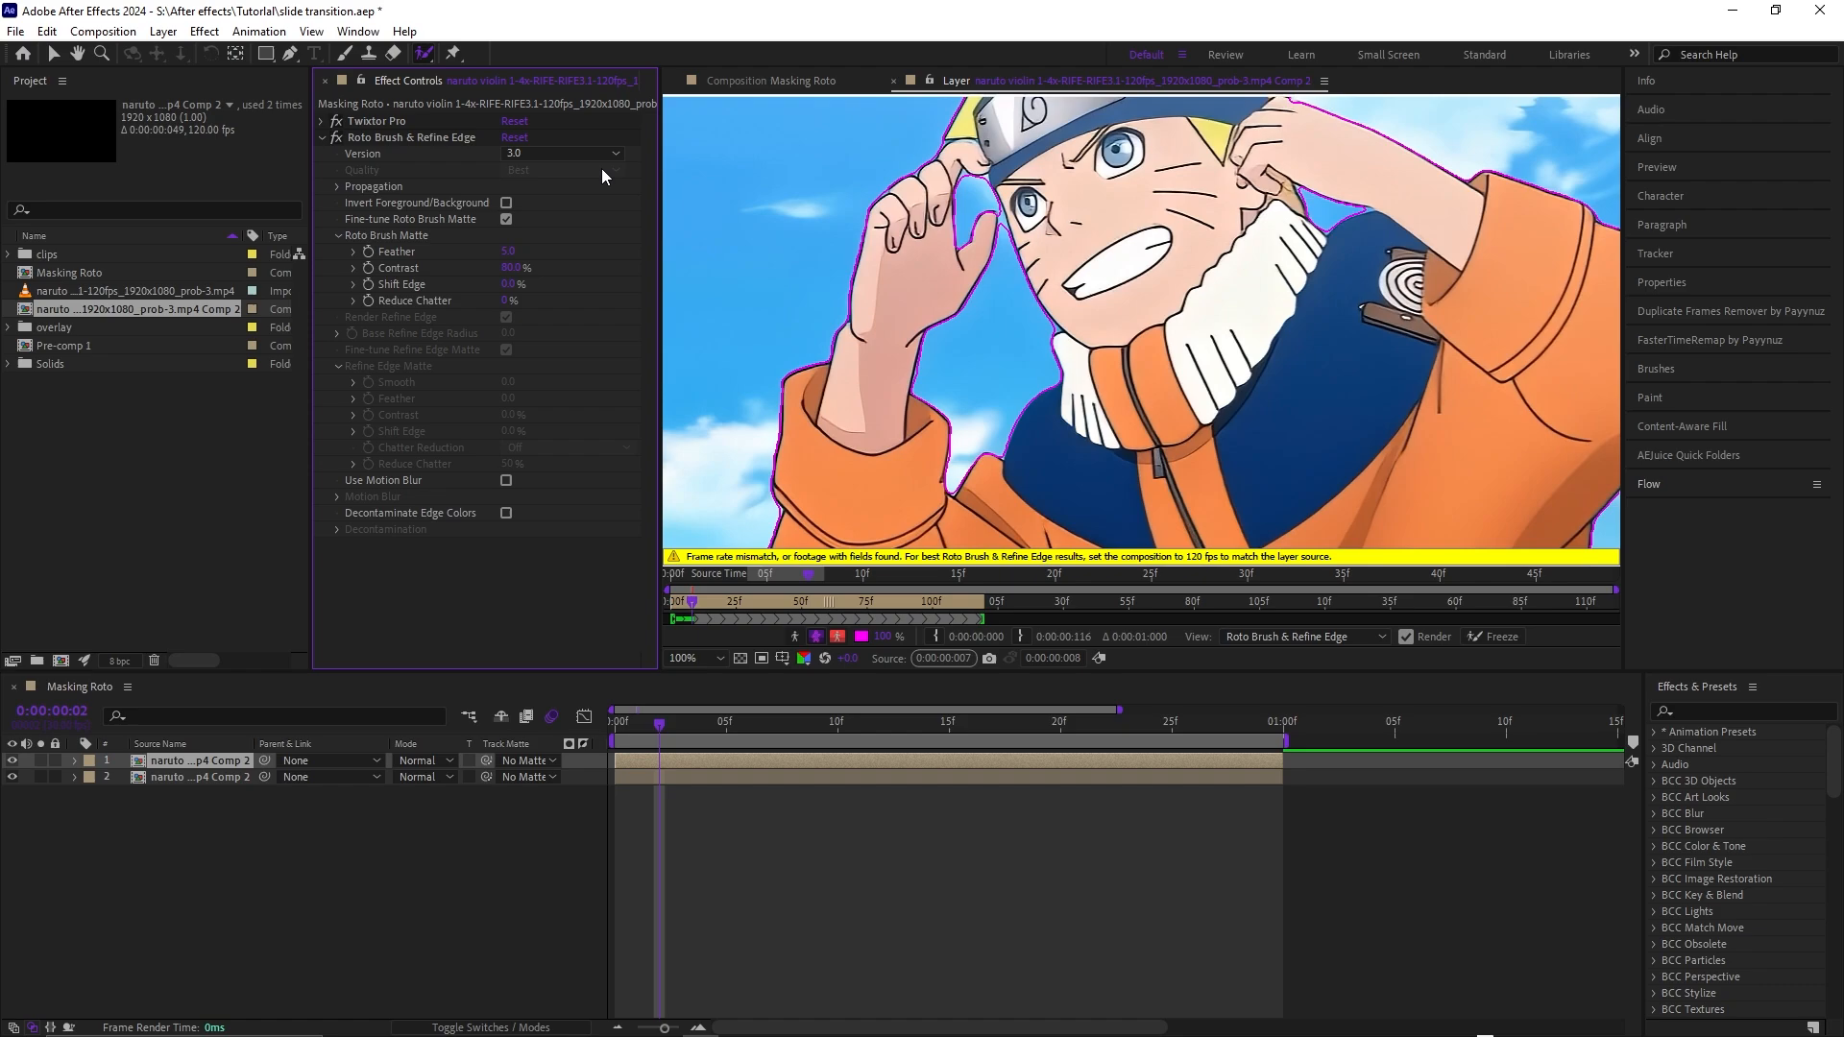
- Step through frames, checking the matte and adding the missed hand area so it tracks Naruto
click(694, 656)
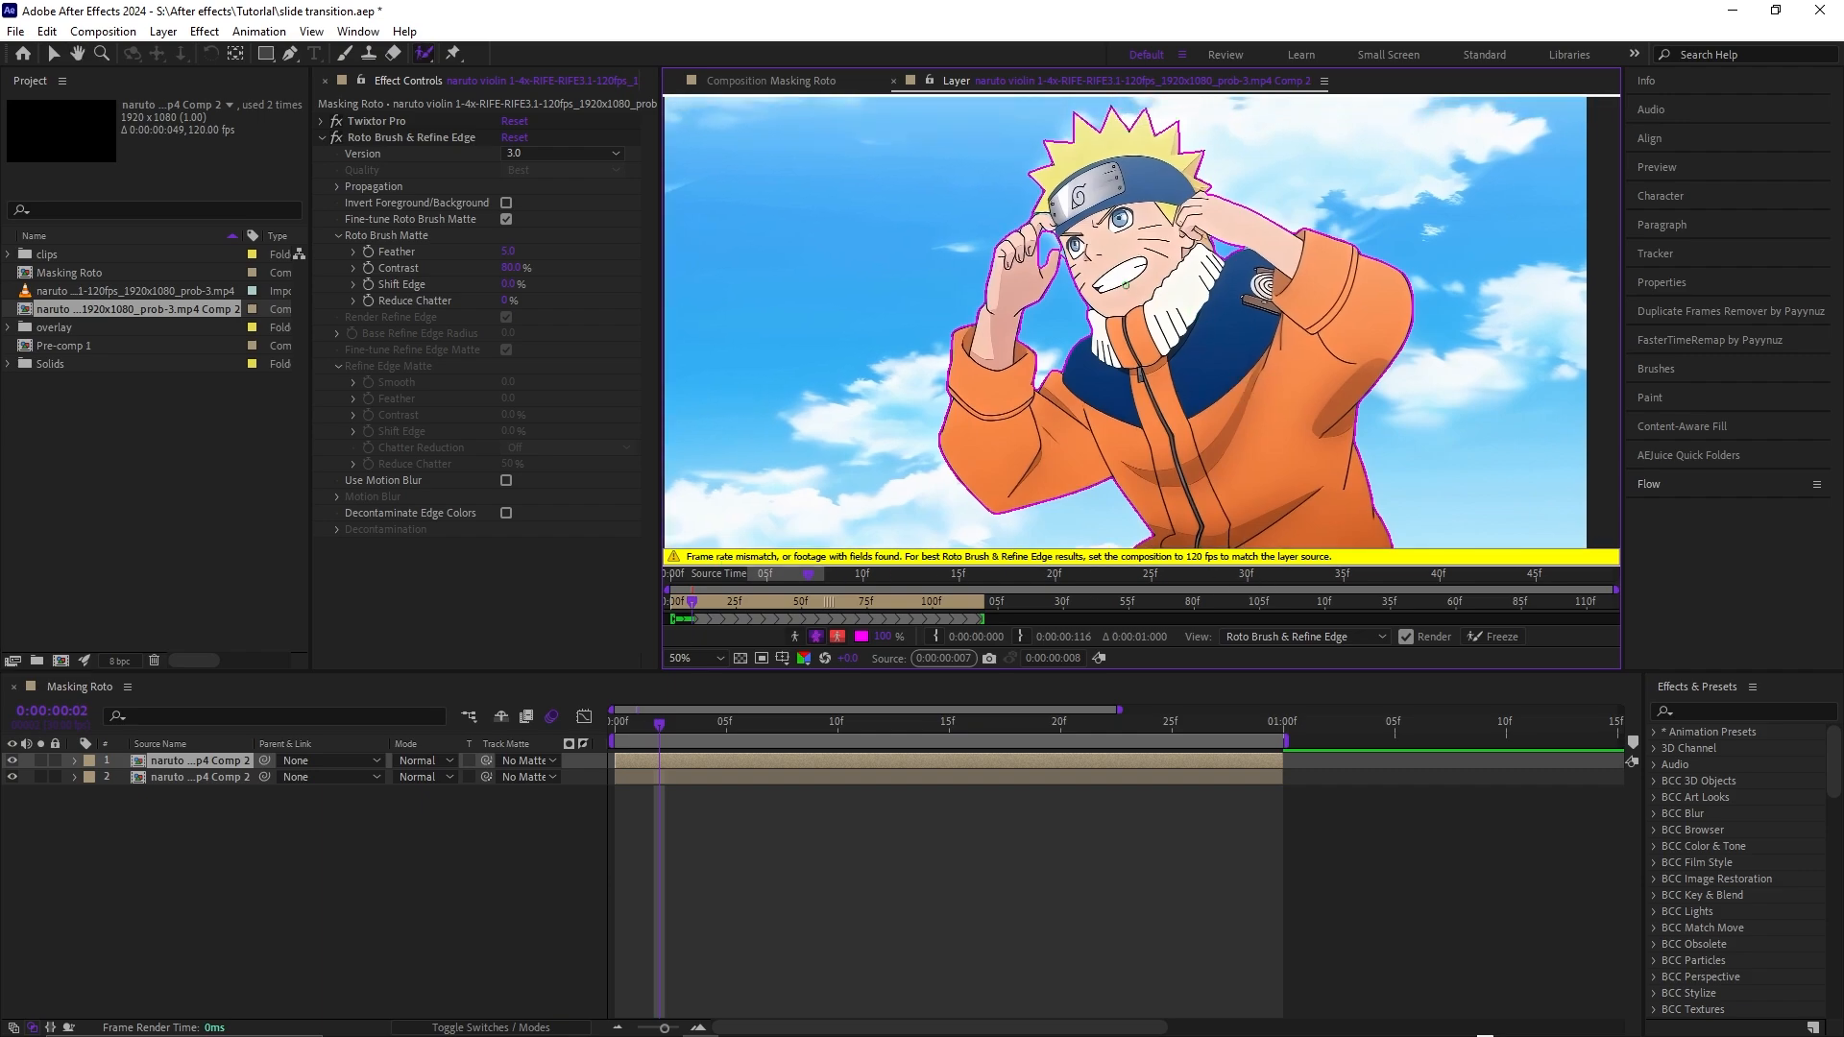
click(102, 31)
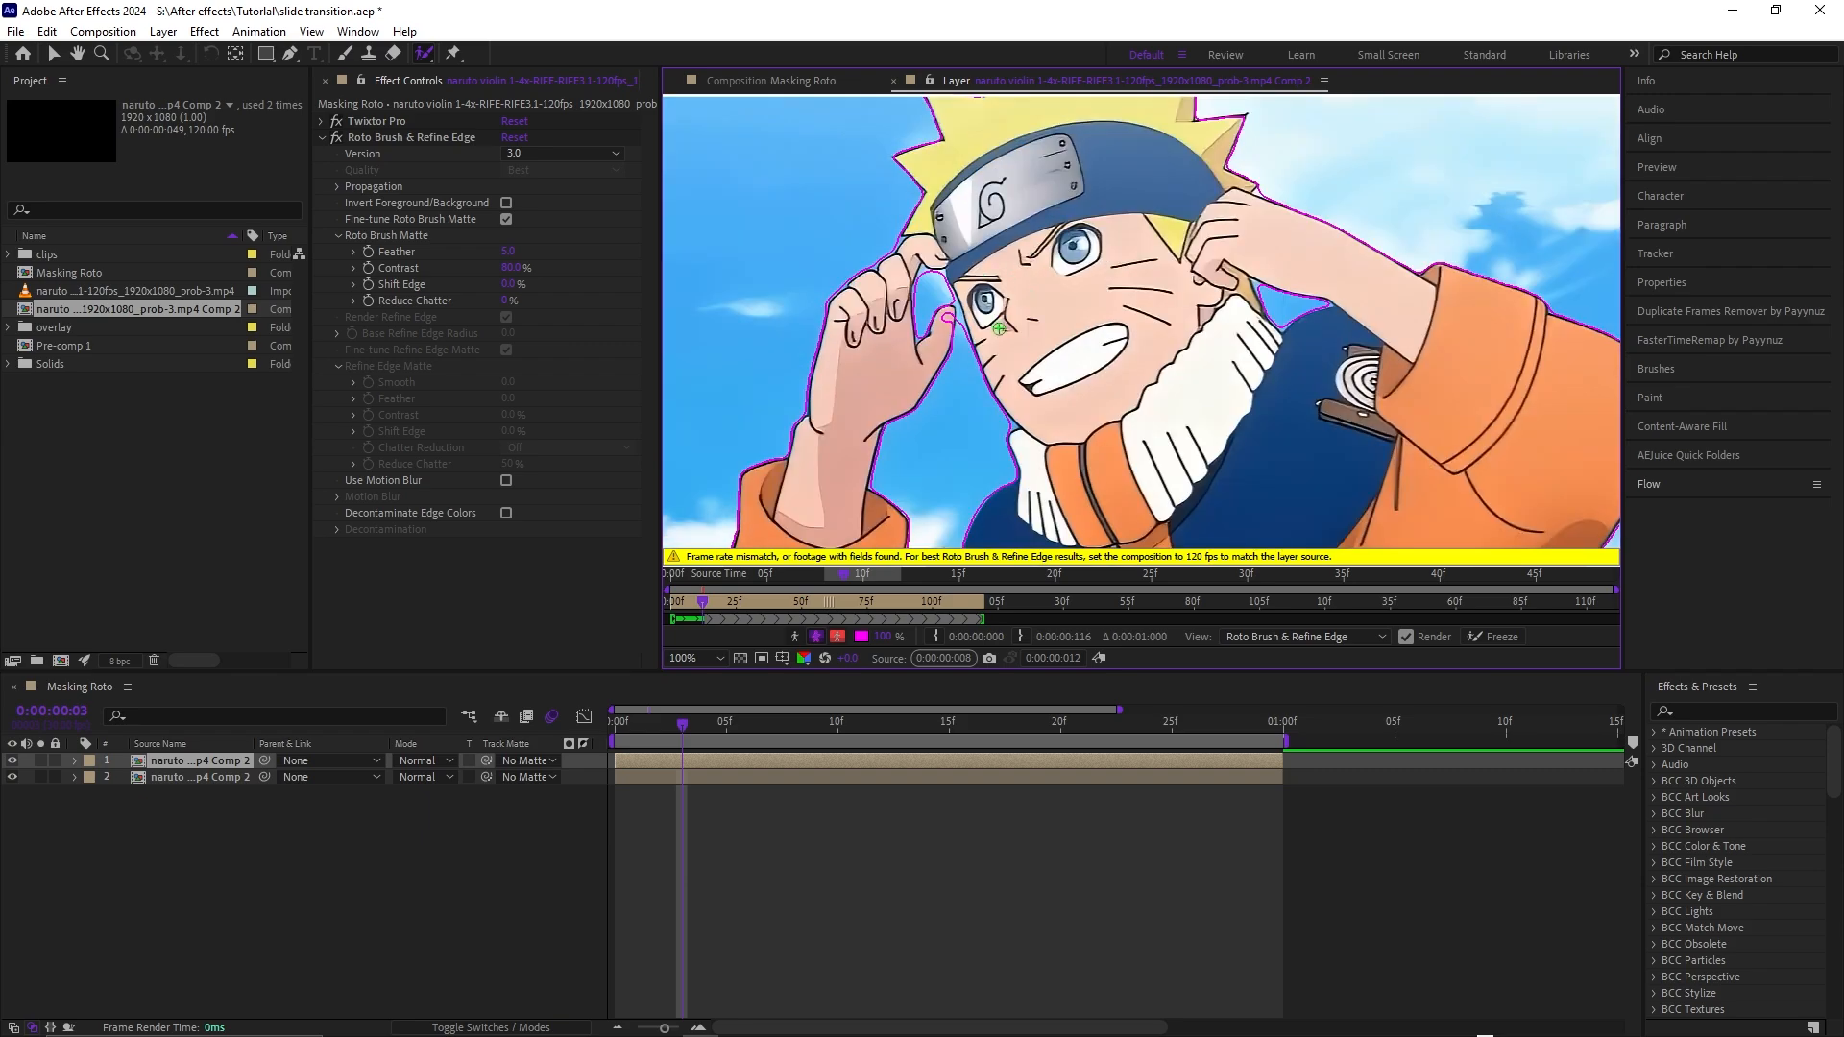
click(720, 657)
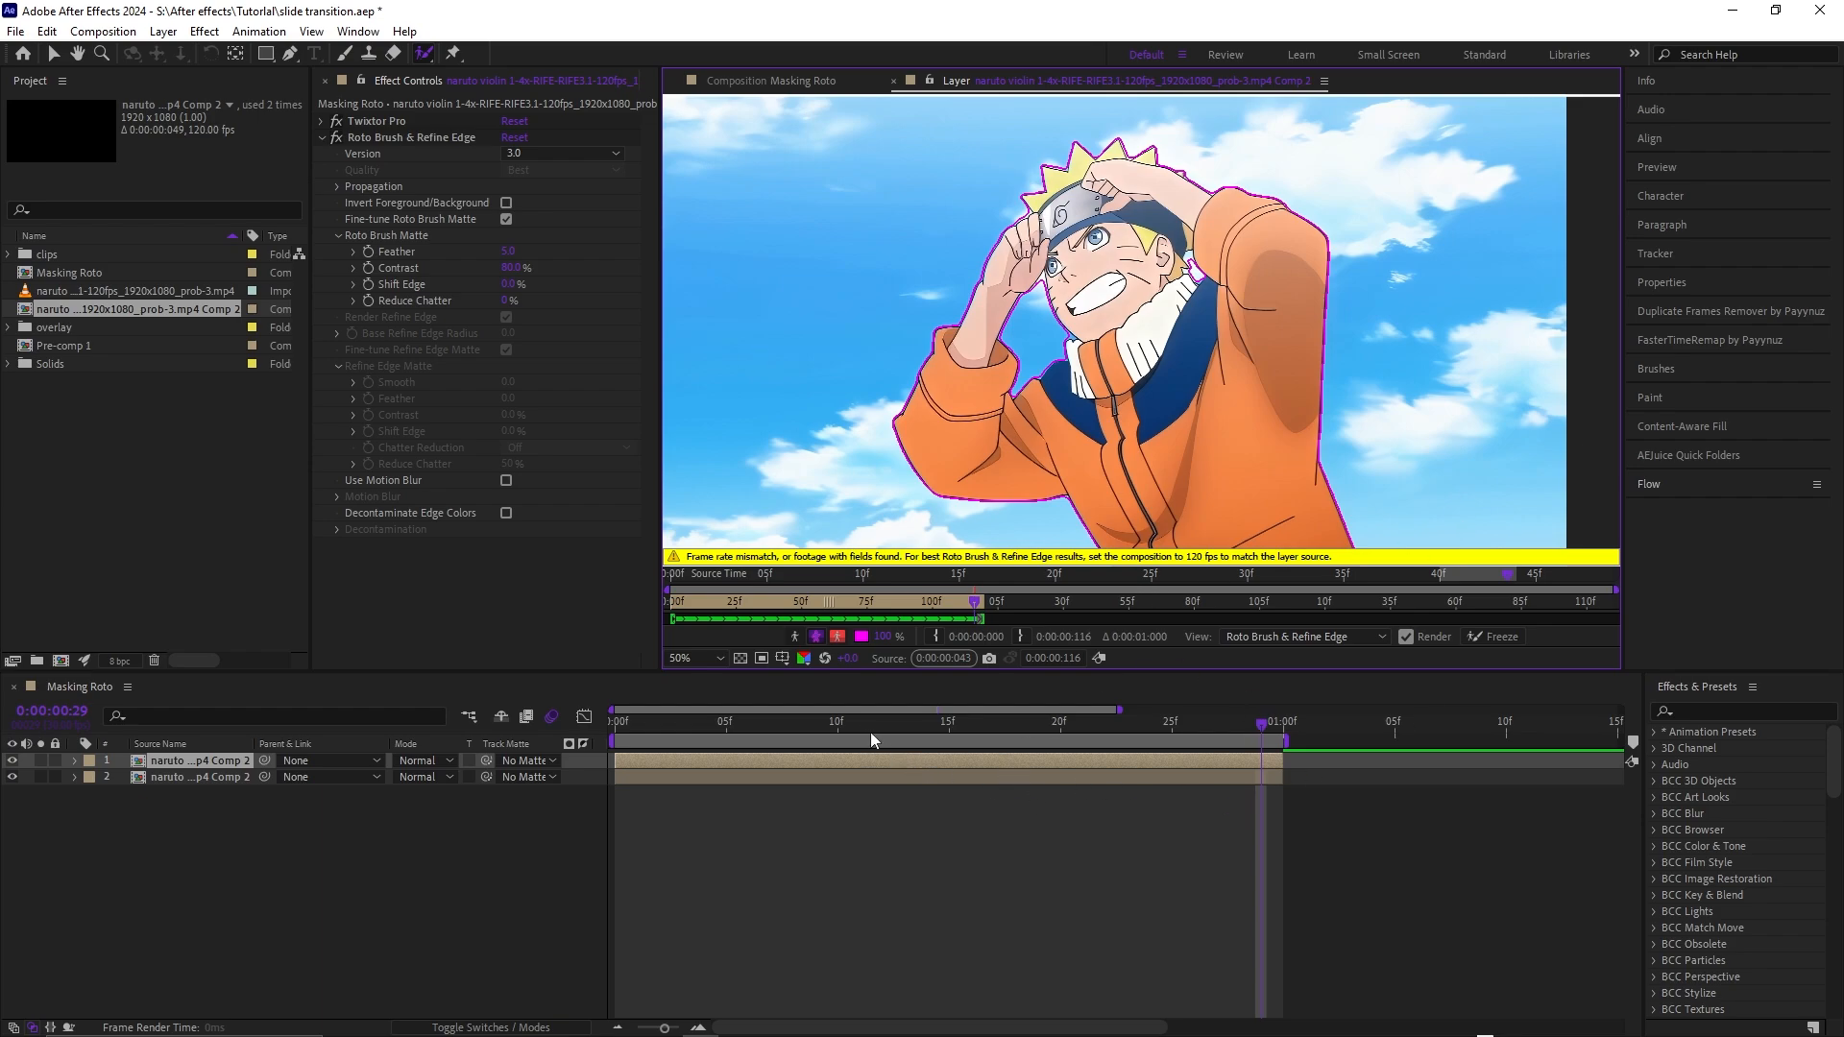
- Return to the composition and preview Naruto cut out on black with the lower clip hidden
click(1498, 636)
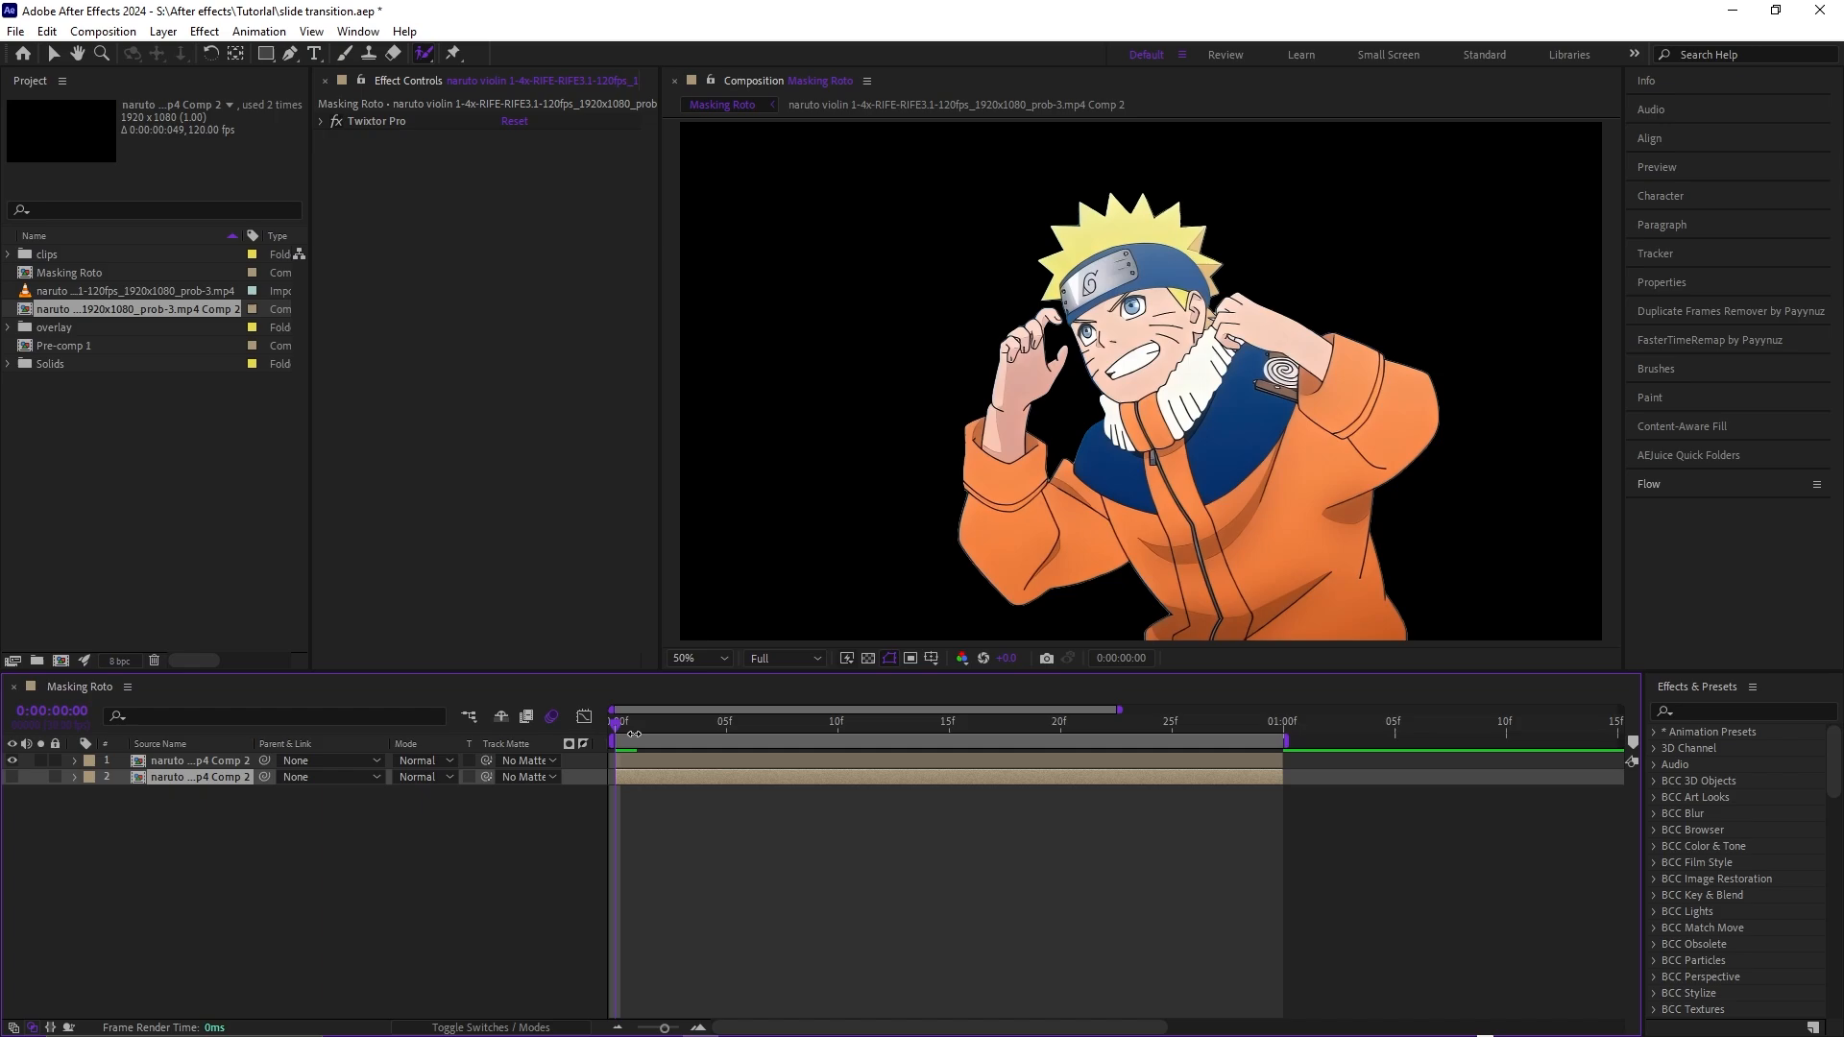
click(868, 735)
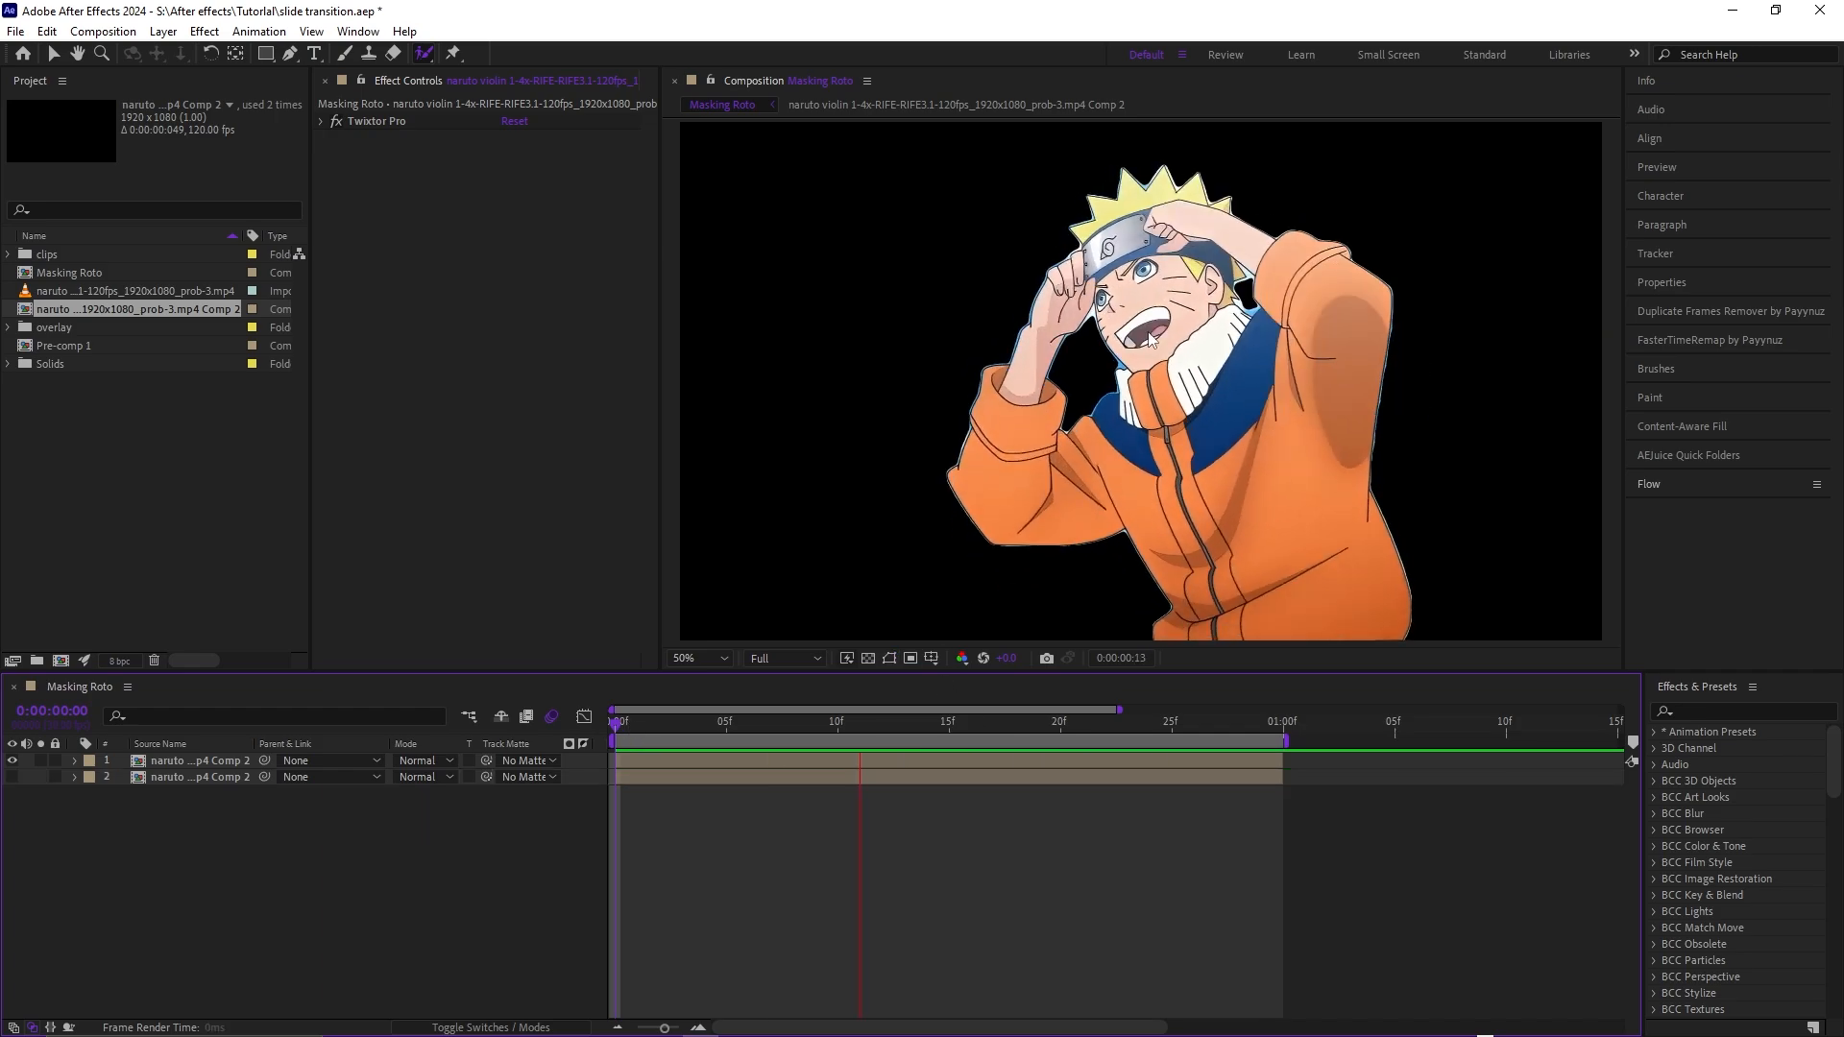
click(613, 720)
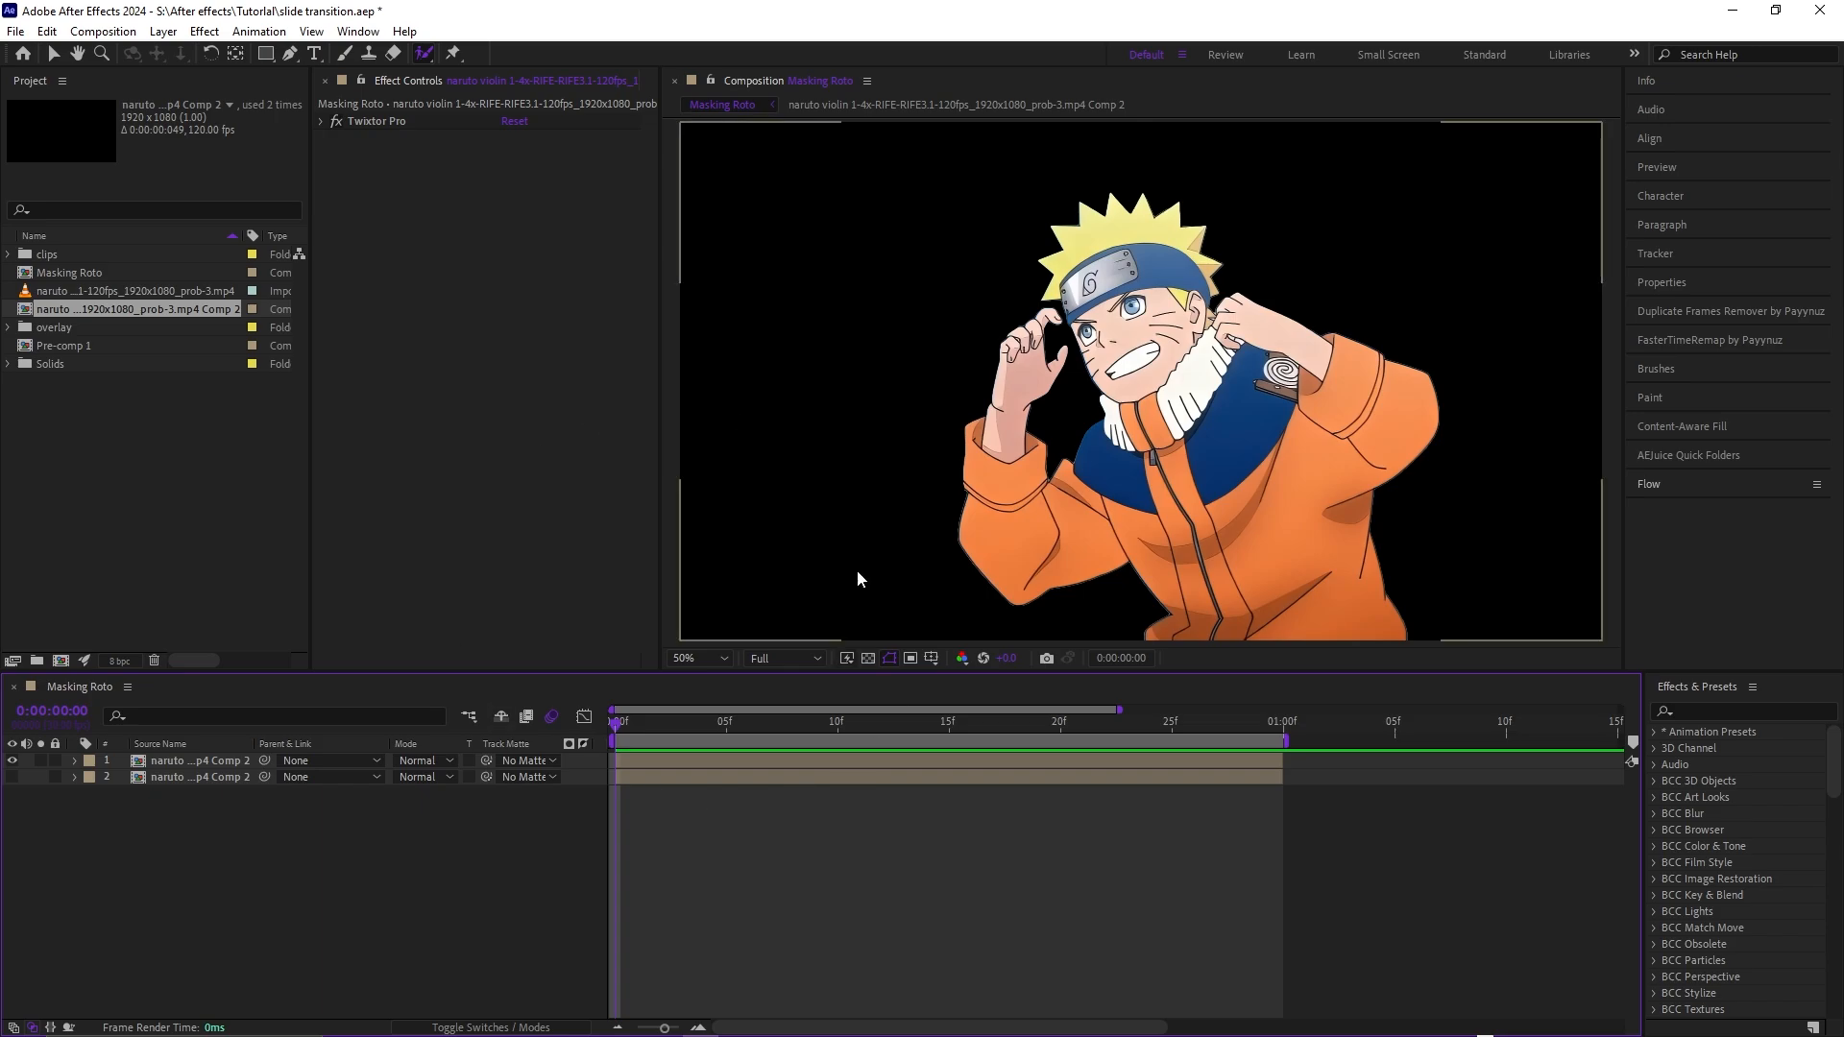
- Add Burst 13.mp4 between the two layers and make the background clip visible again
click(8, 326)
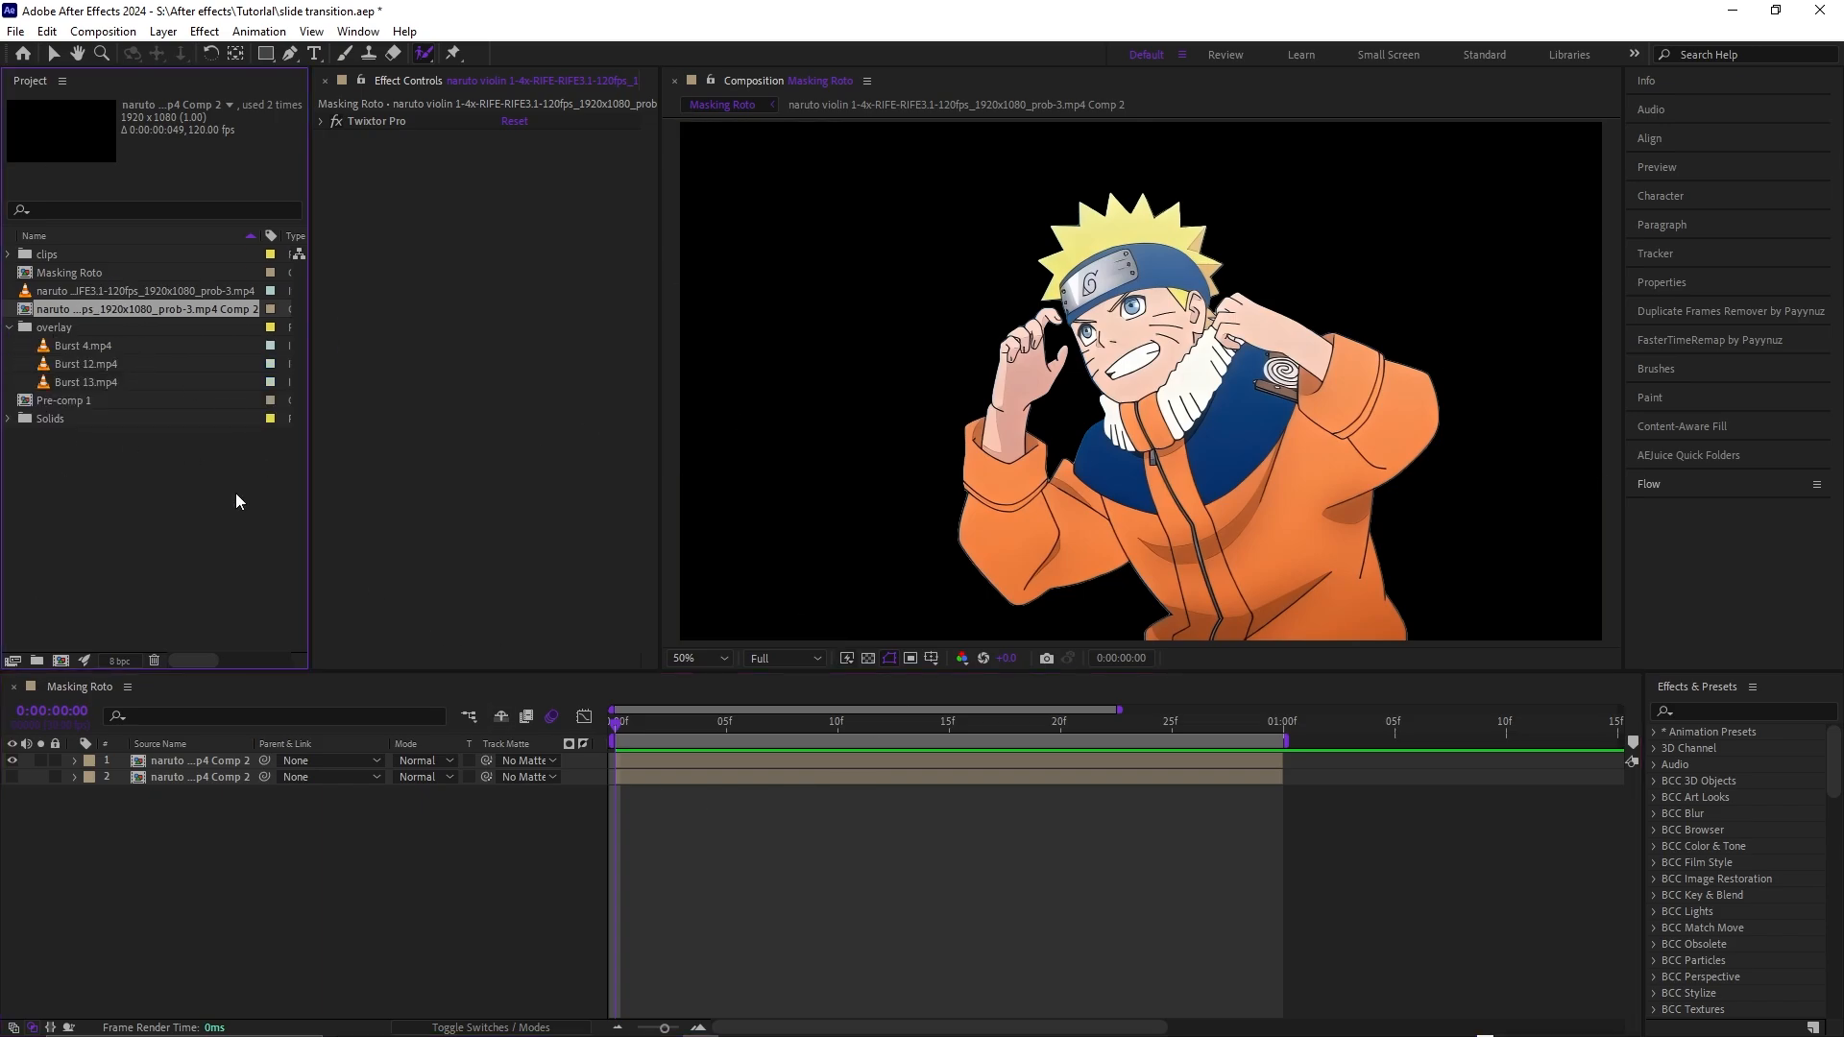
click(89, 381)
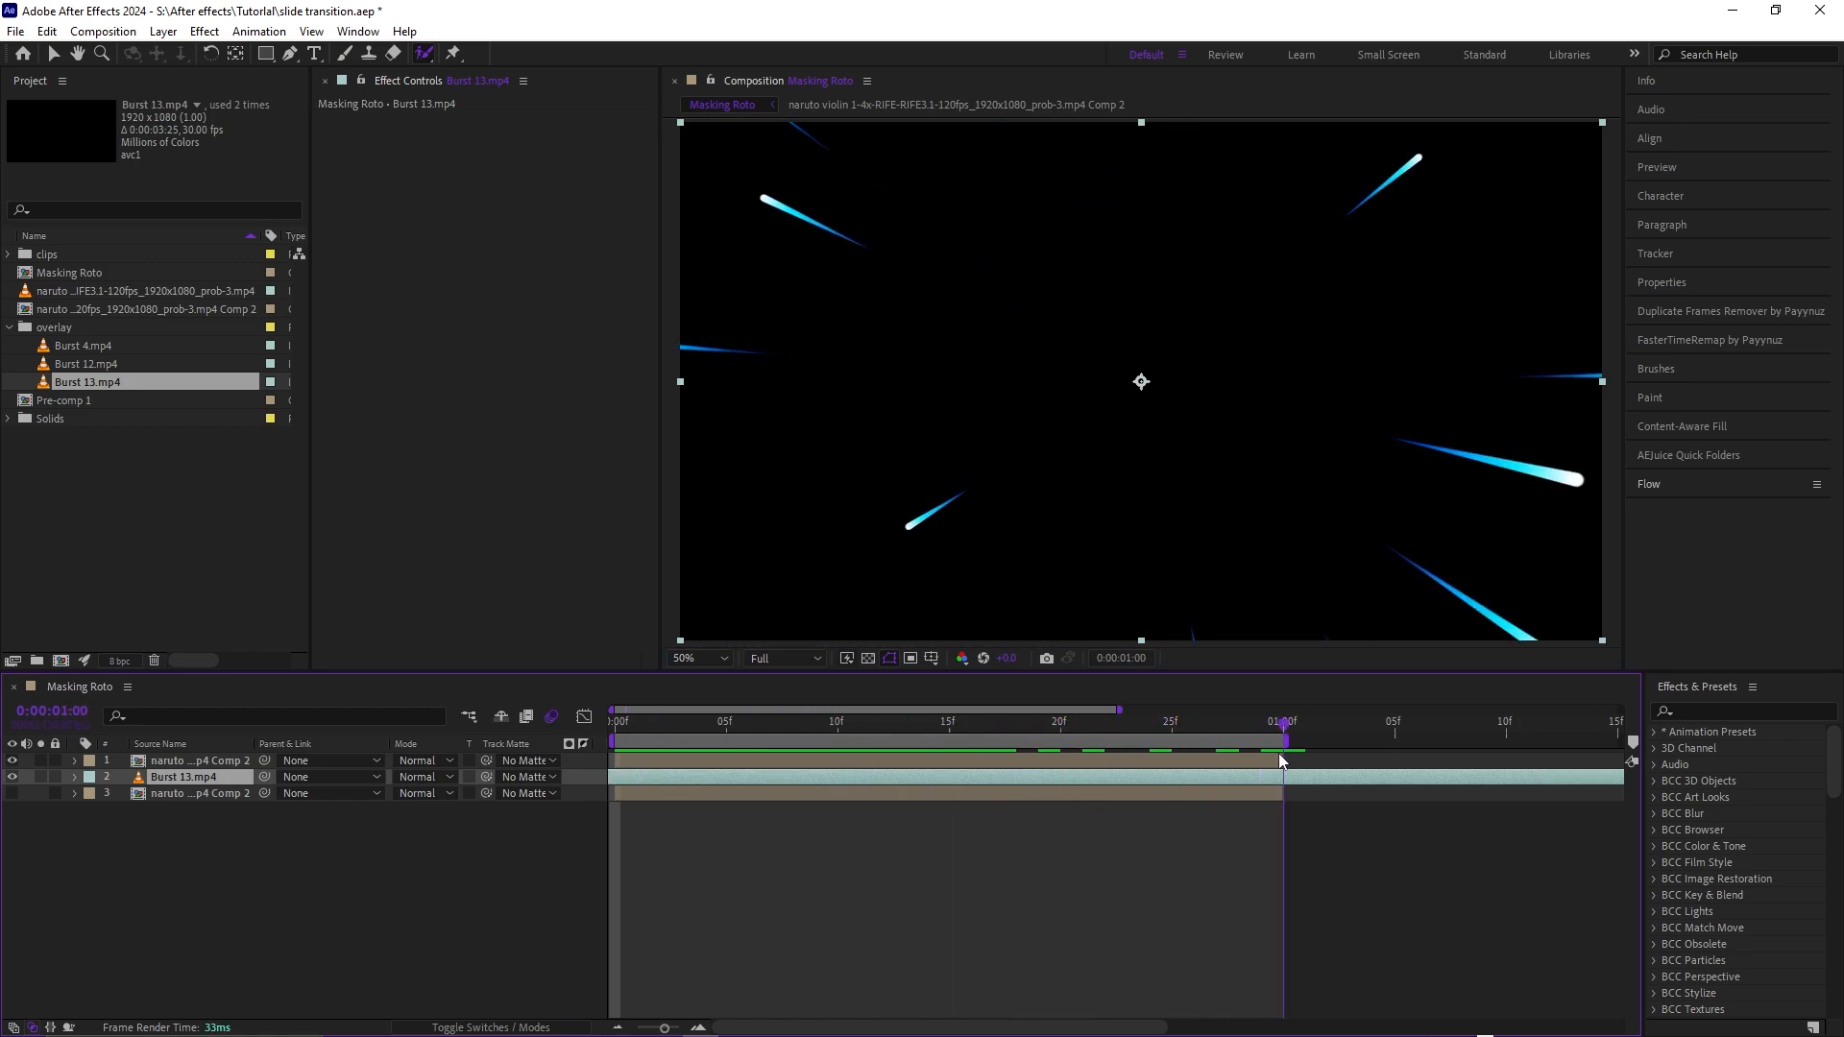
click(610, 720)
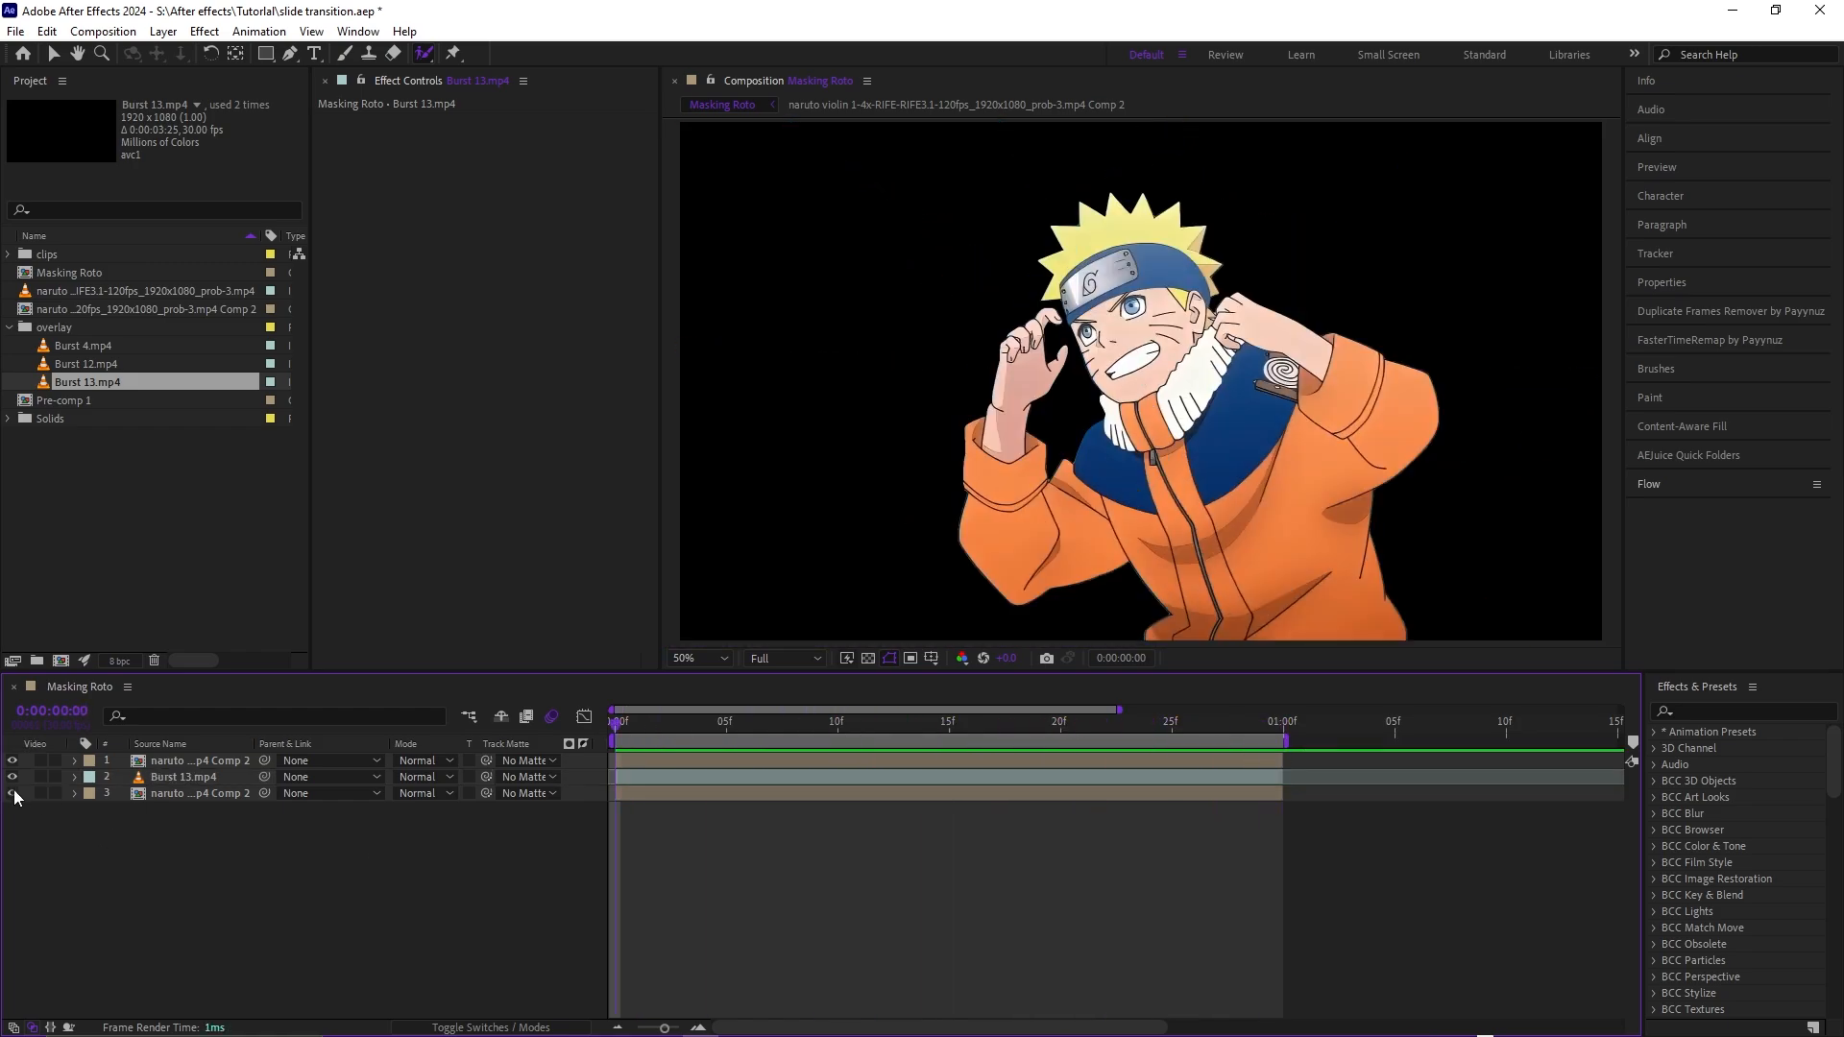
click(183, 776)
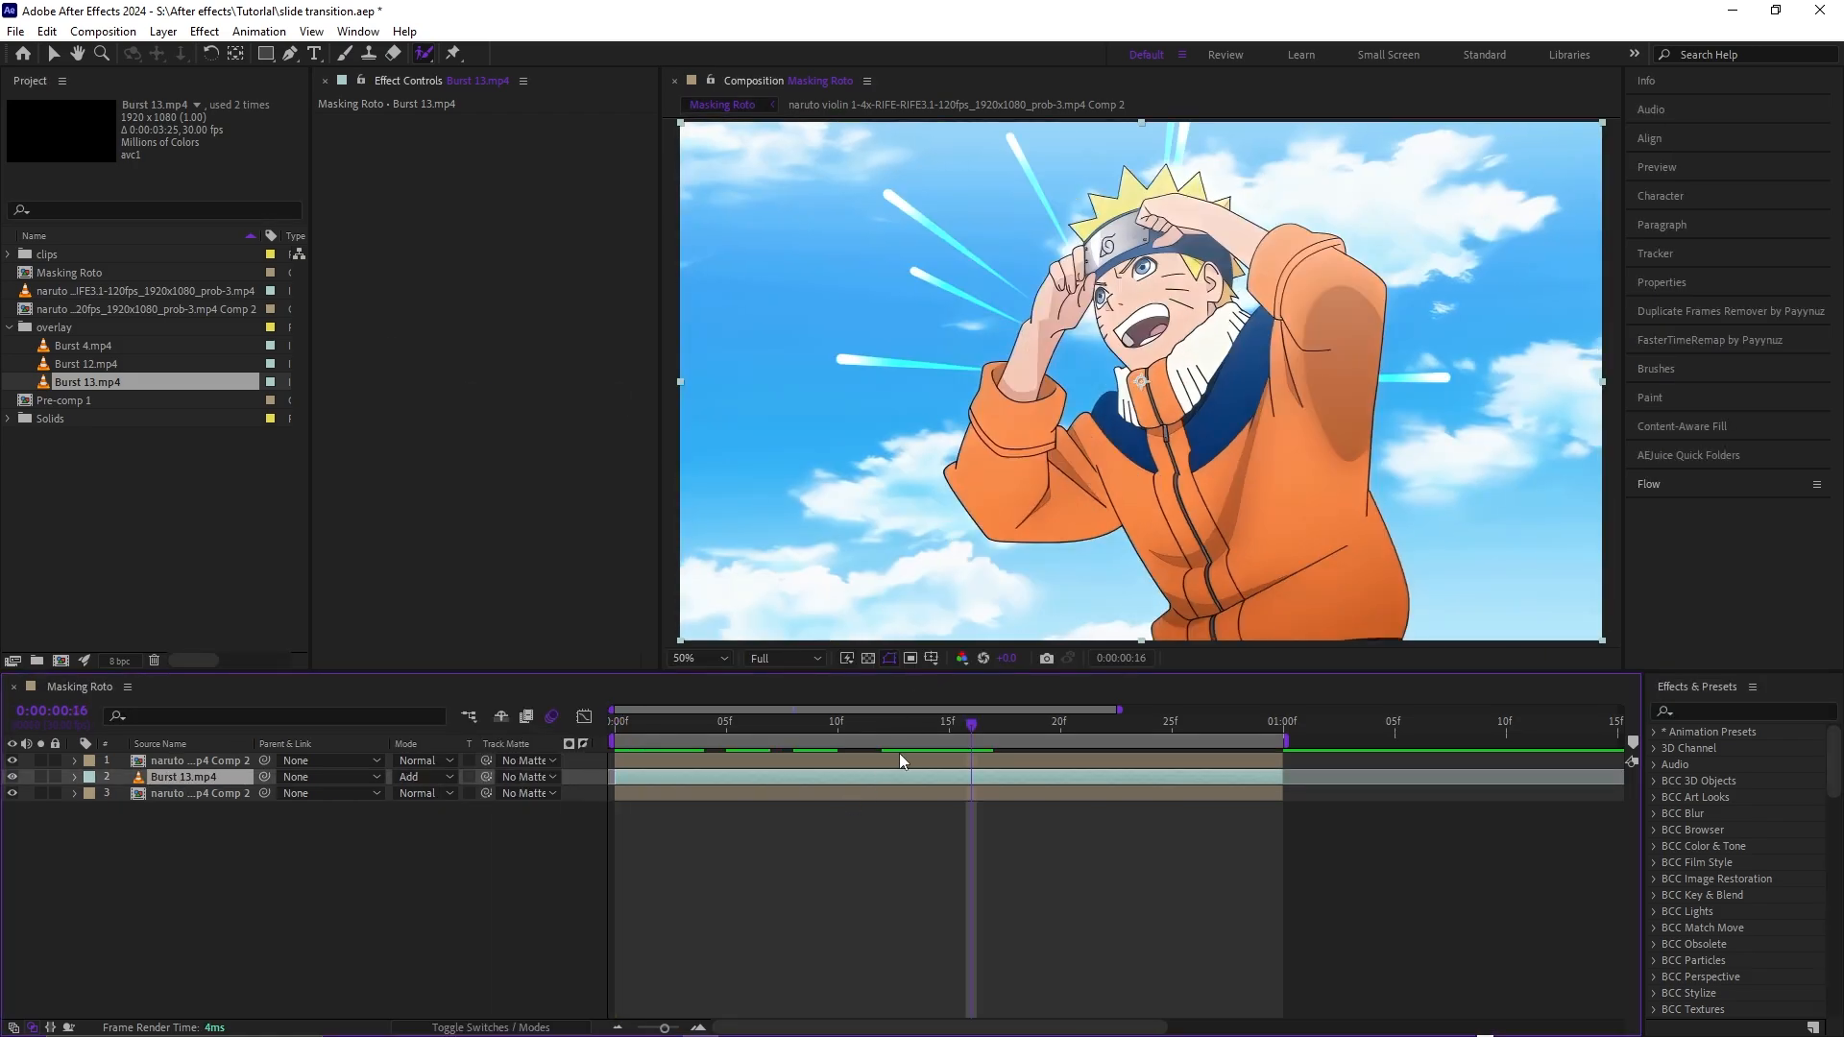
- Change the burst layer's blend mode so its streaks blend over the sky
click(423, 776)
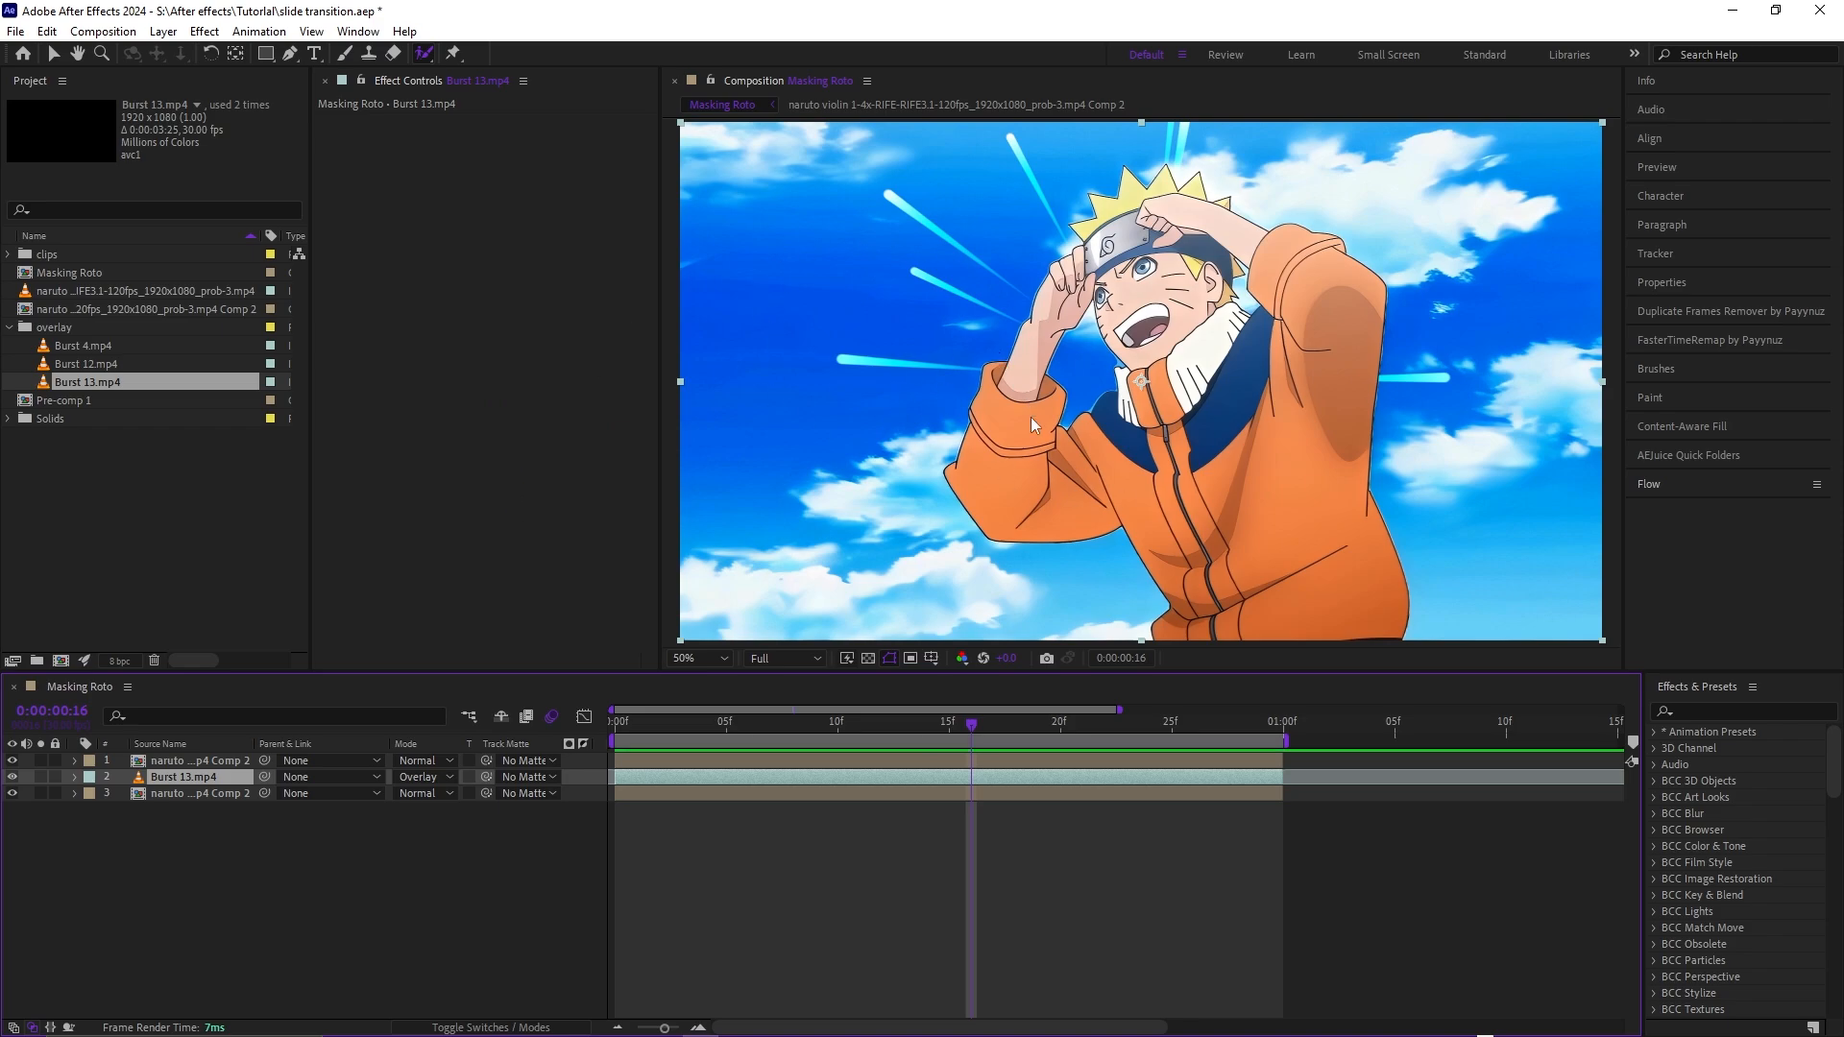
click(422, 776)
text(enraged)
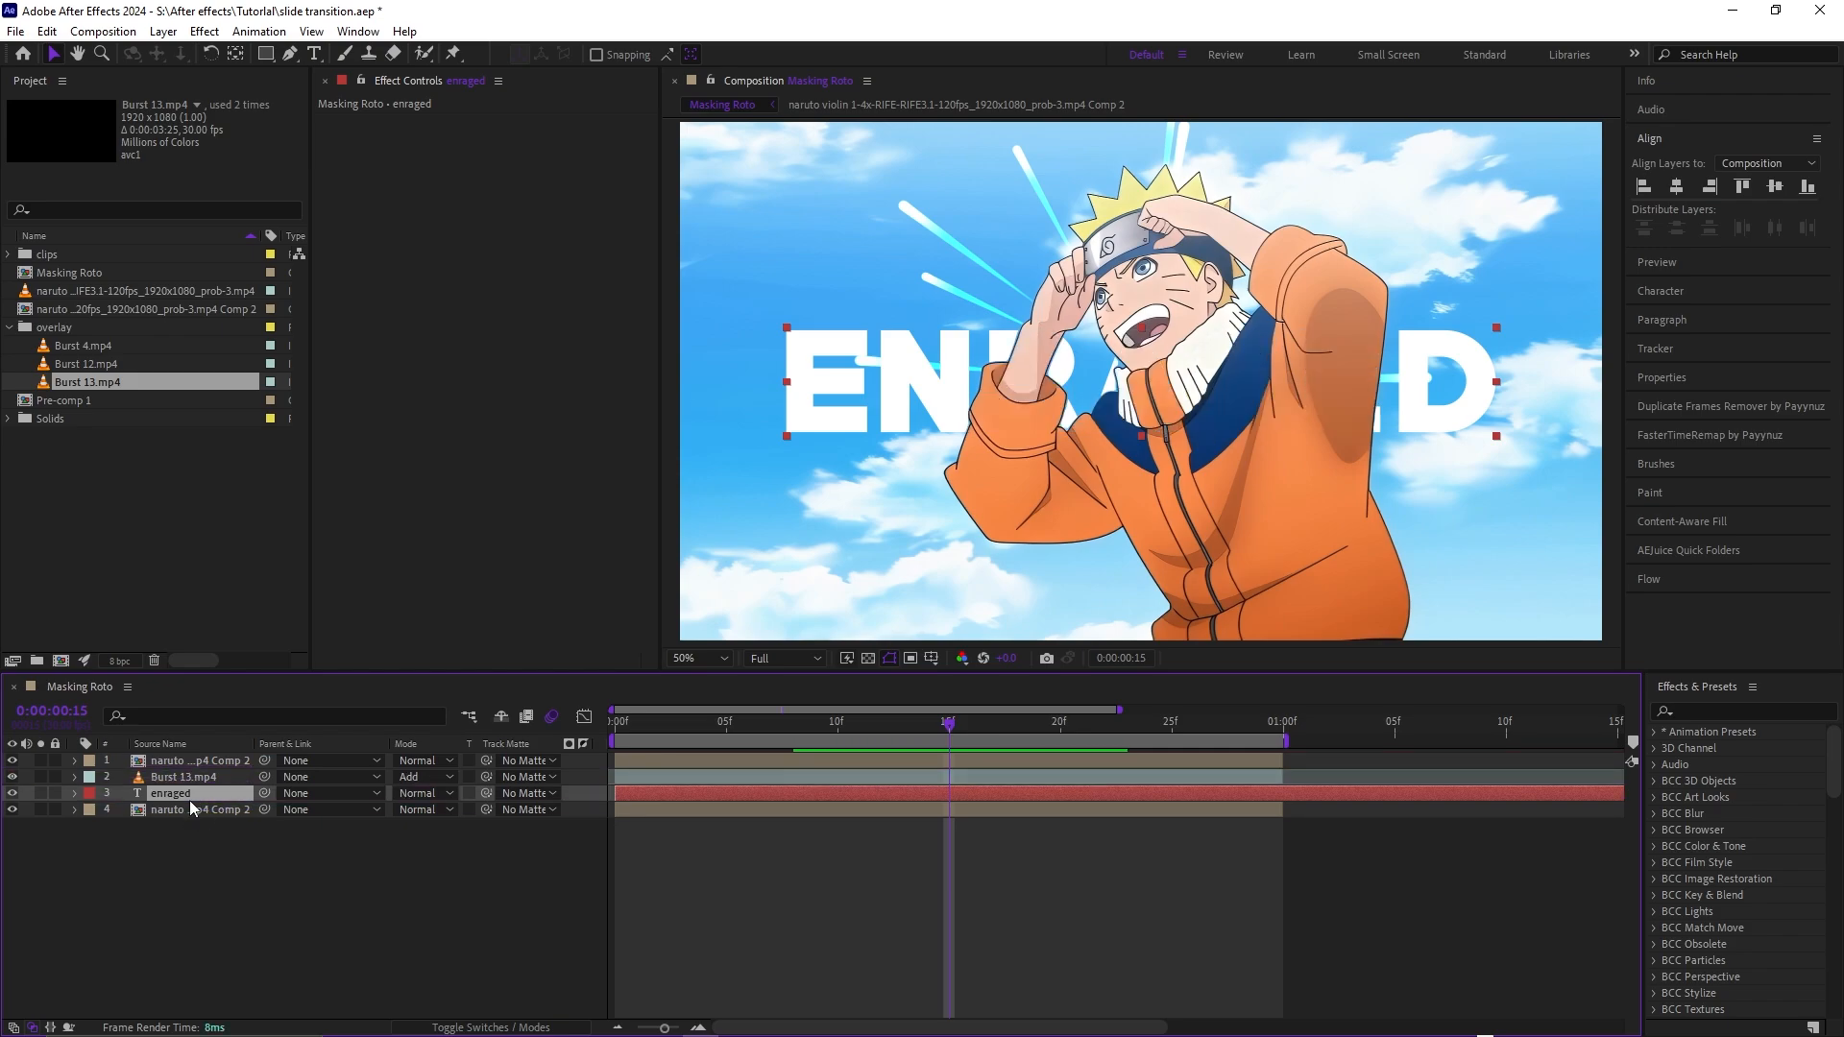
- Select the ENRAGED text layer and preview its Deep Glow look behind Naruto on later frames
click(811, 720)
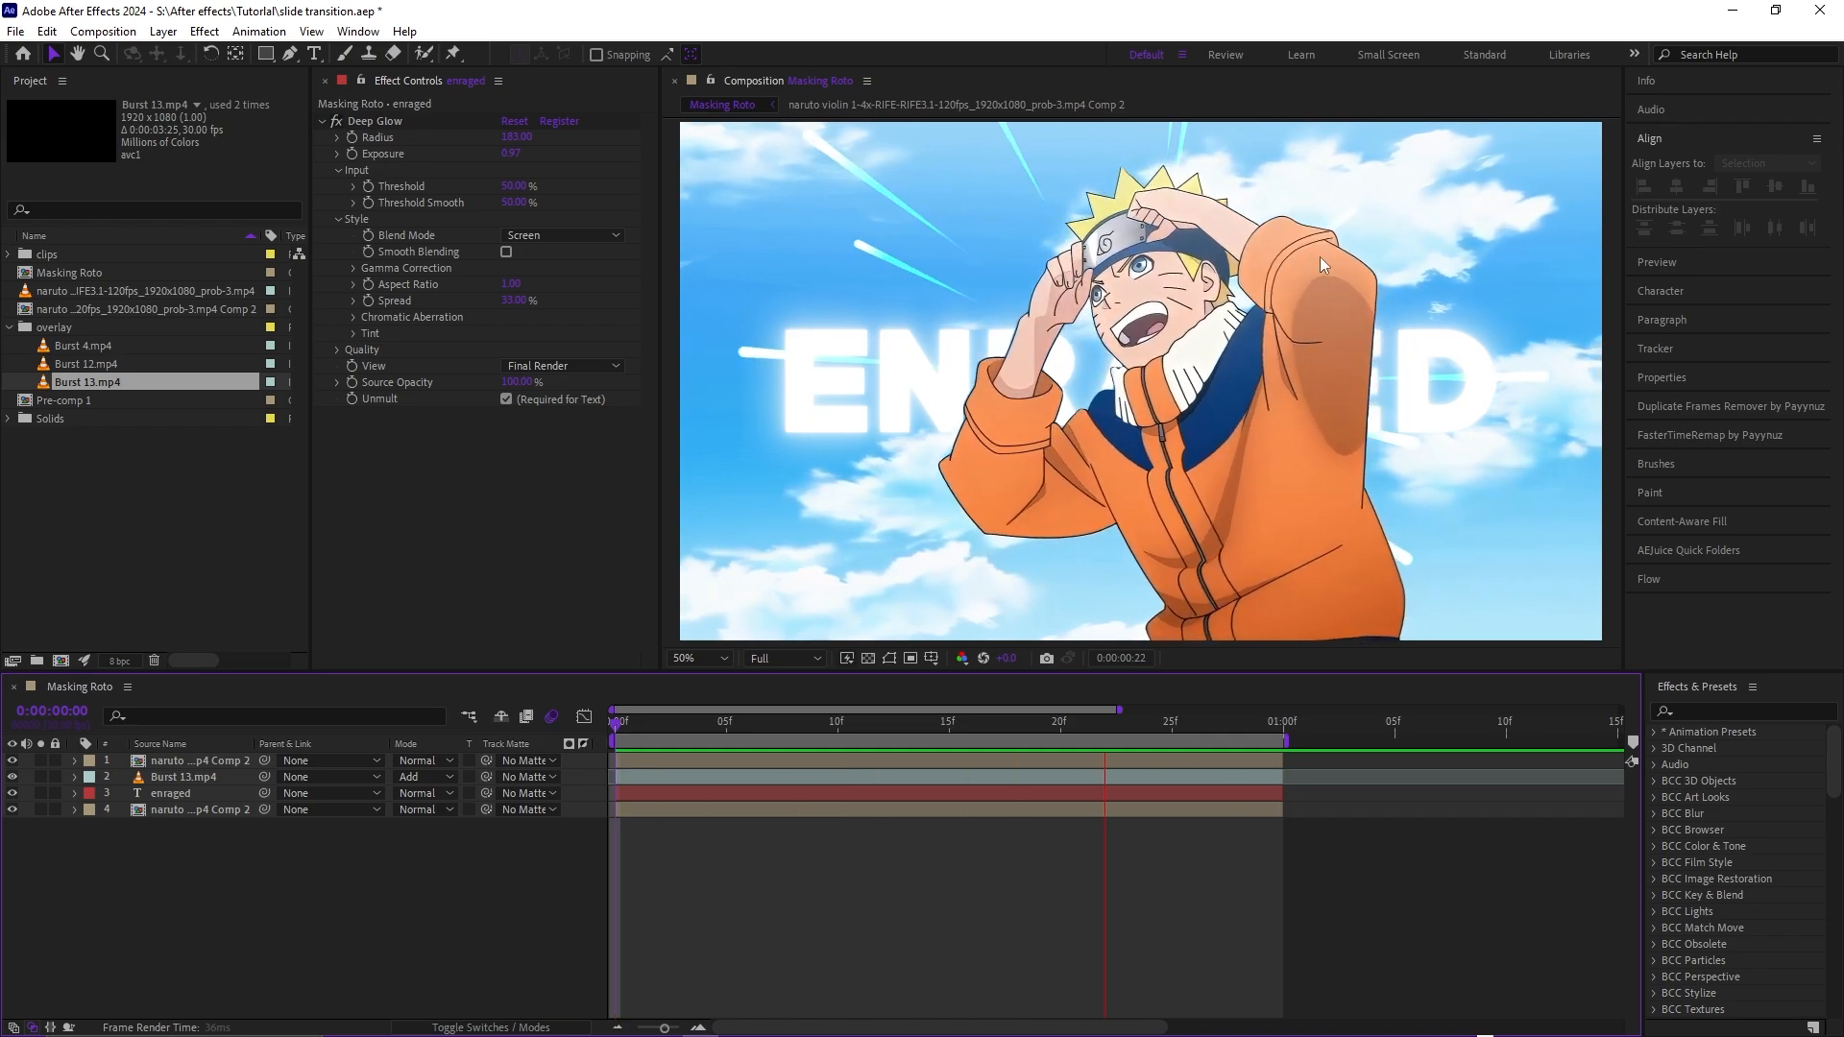
click(993, 720)
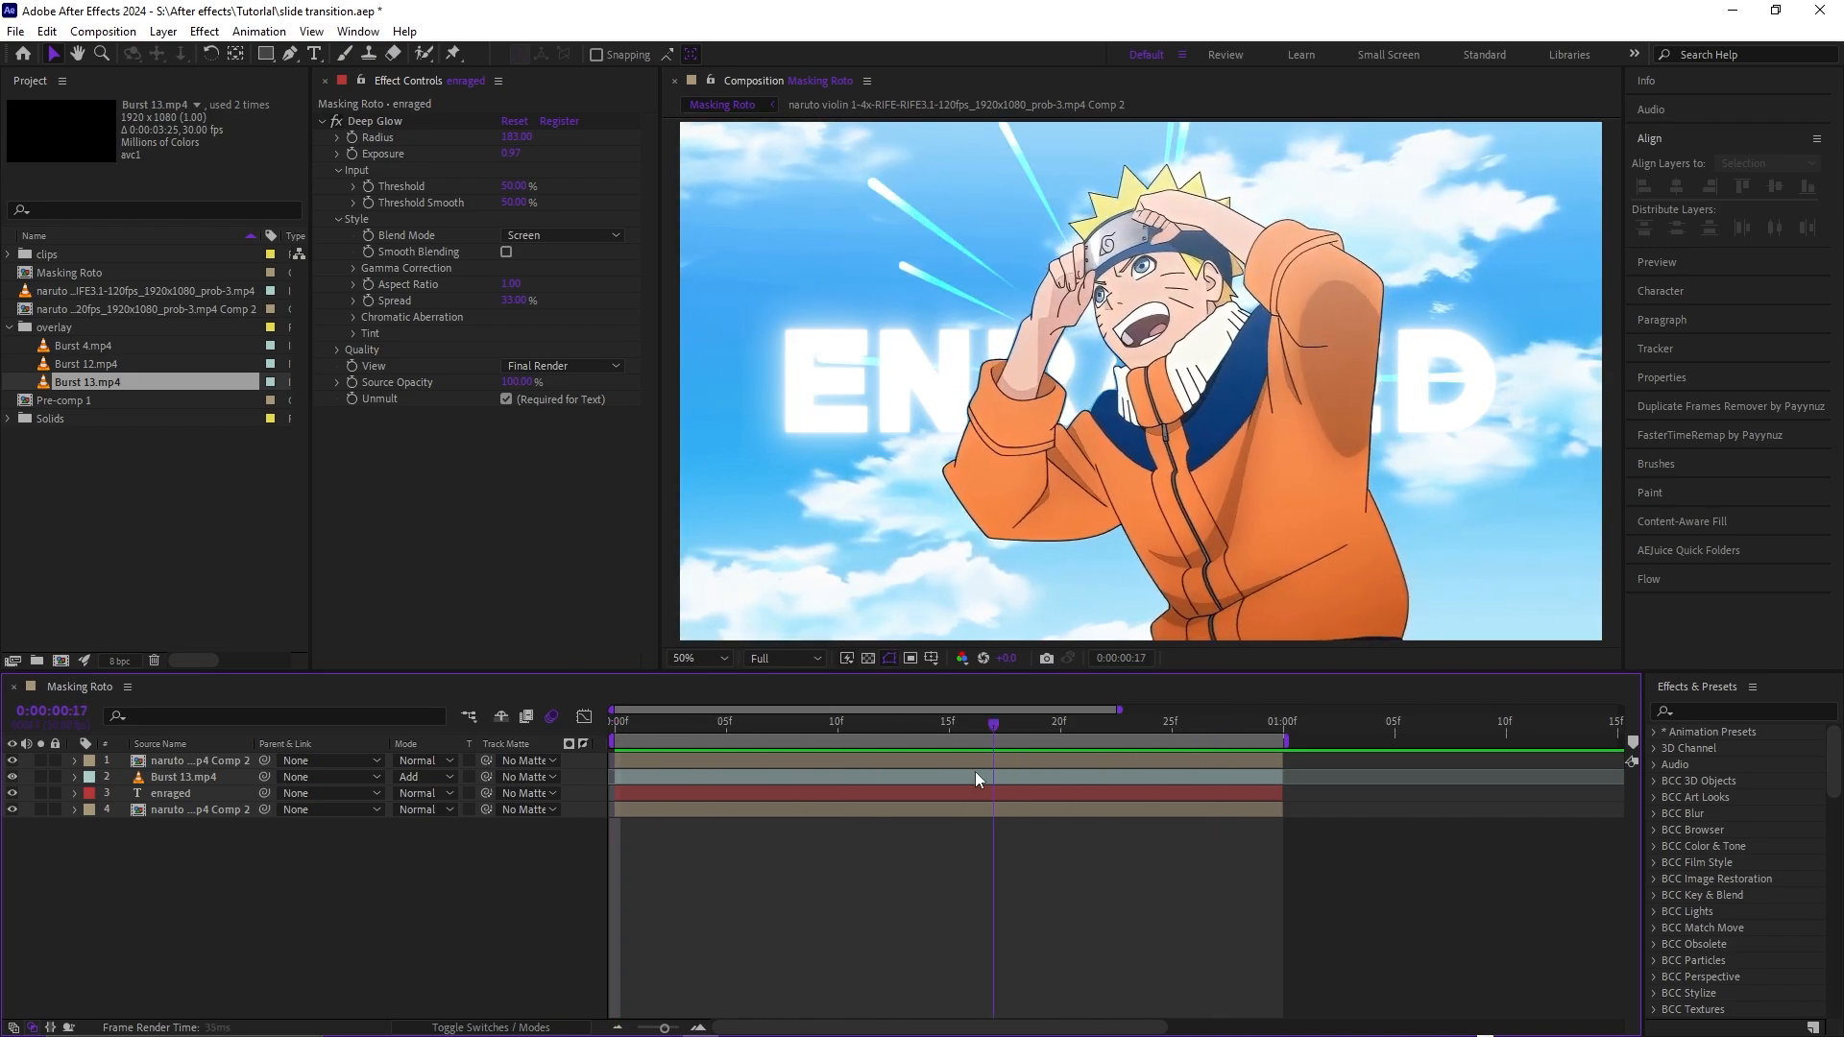
click(882, 720)
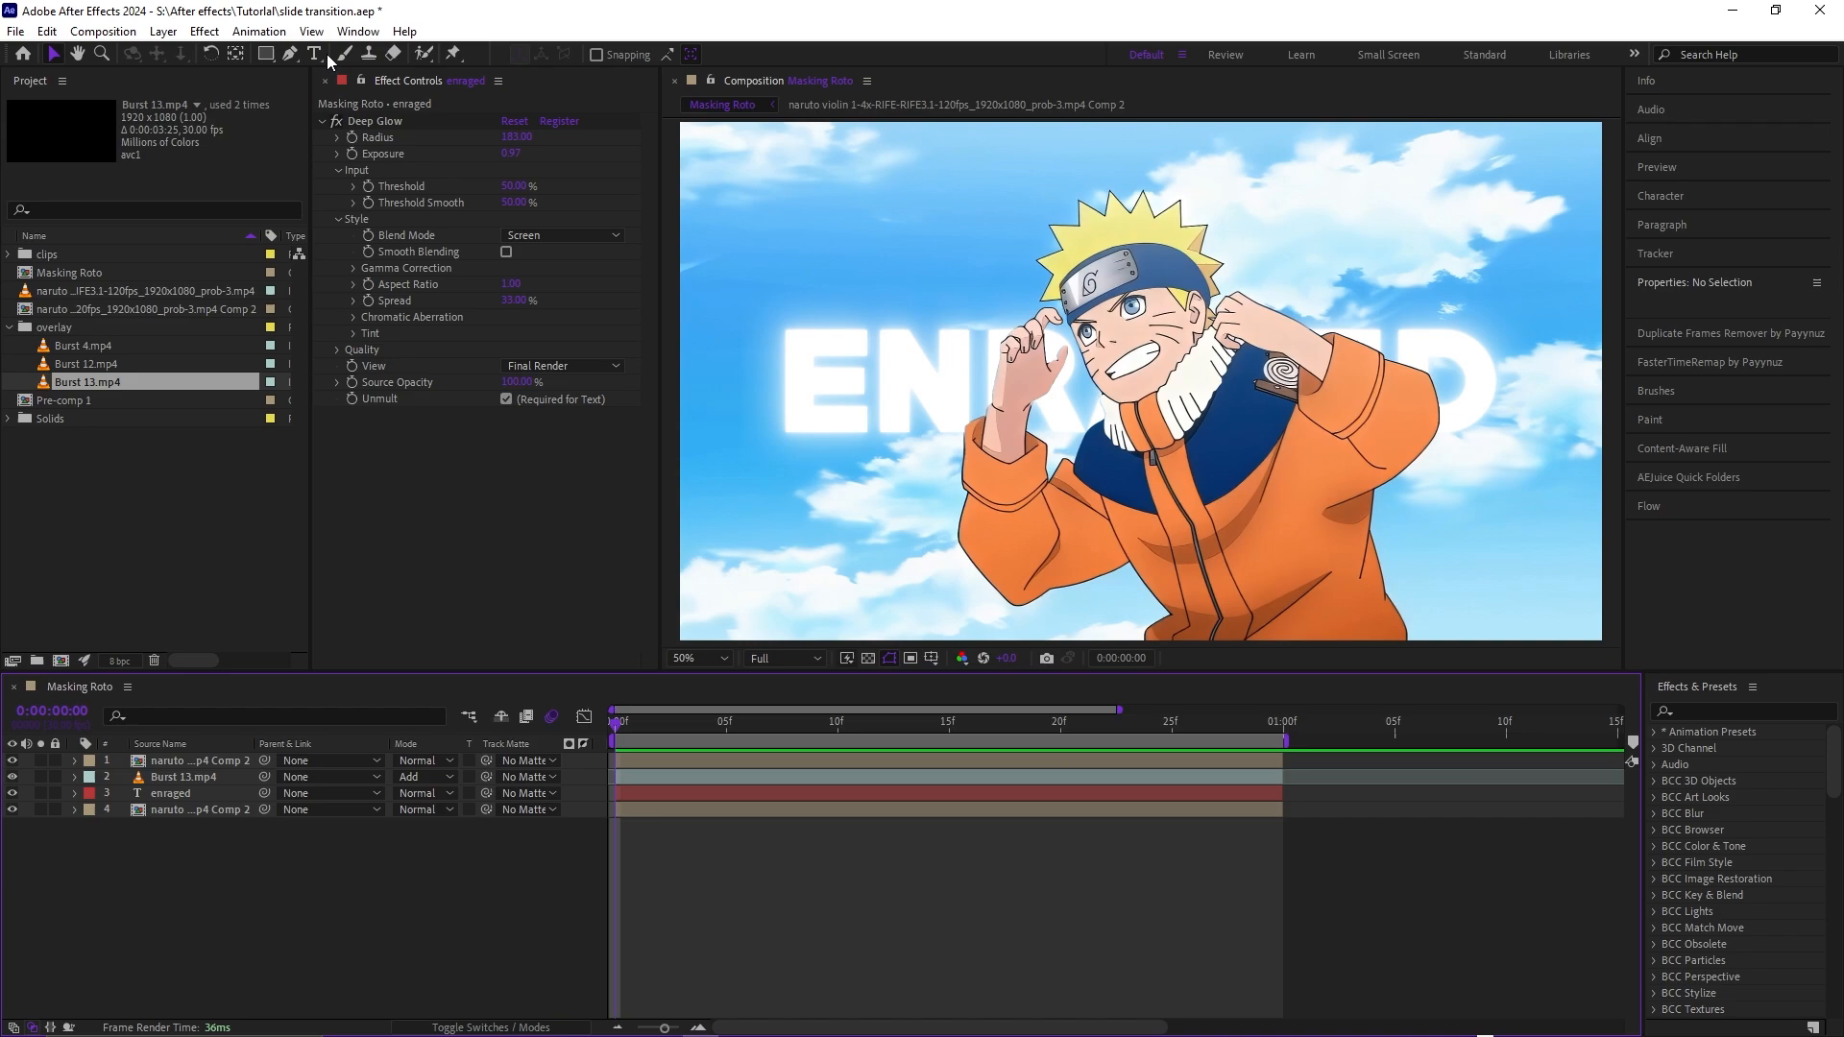
- Switch to the Pen Tool to start drawing masks
click(344, 54)
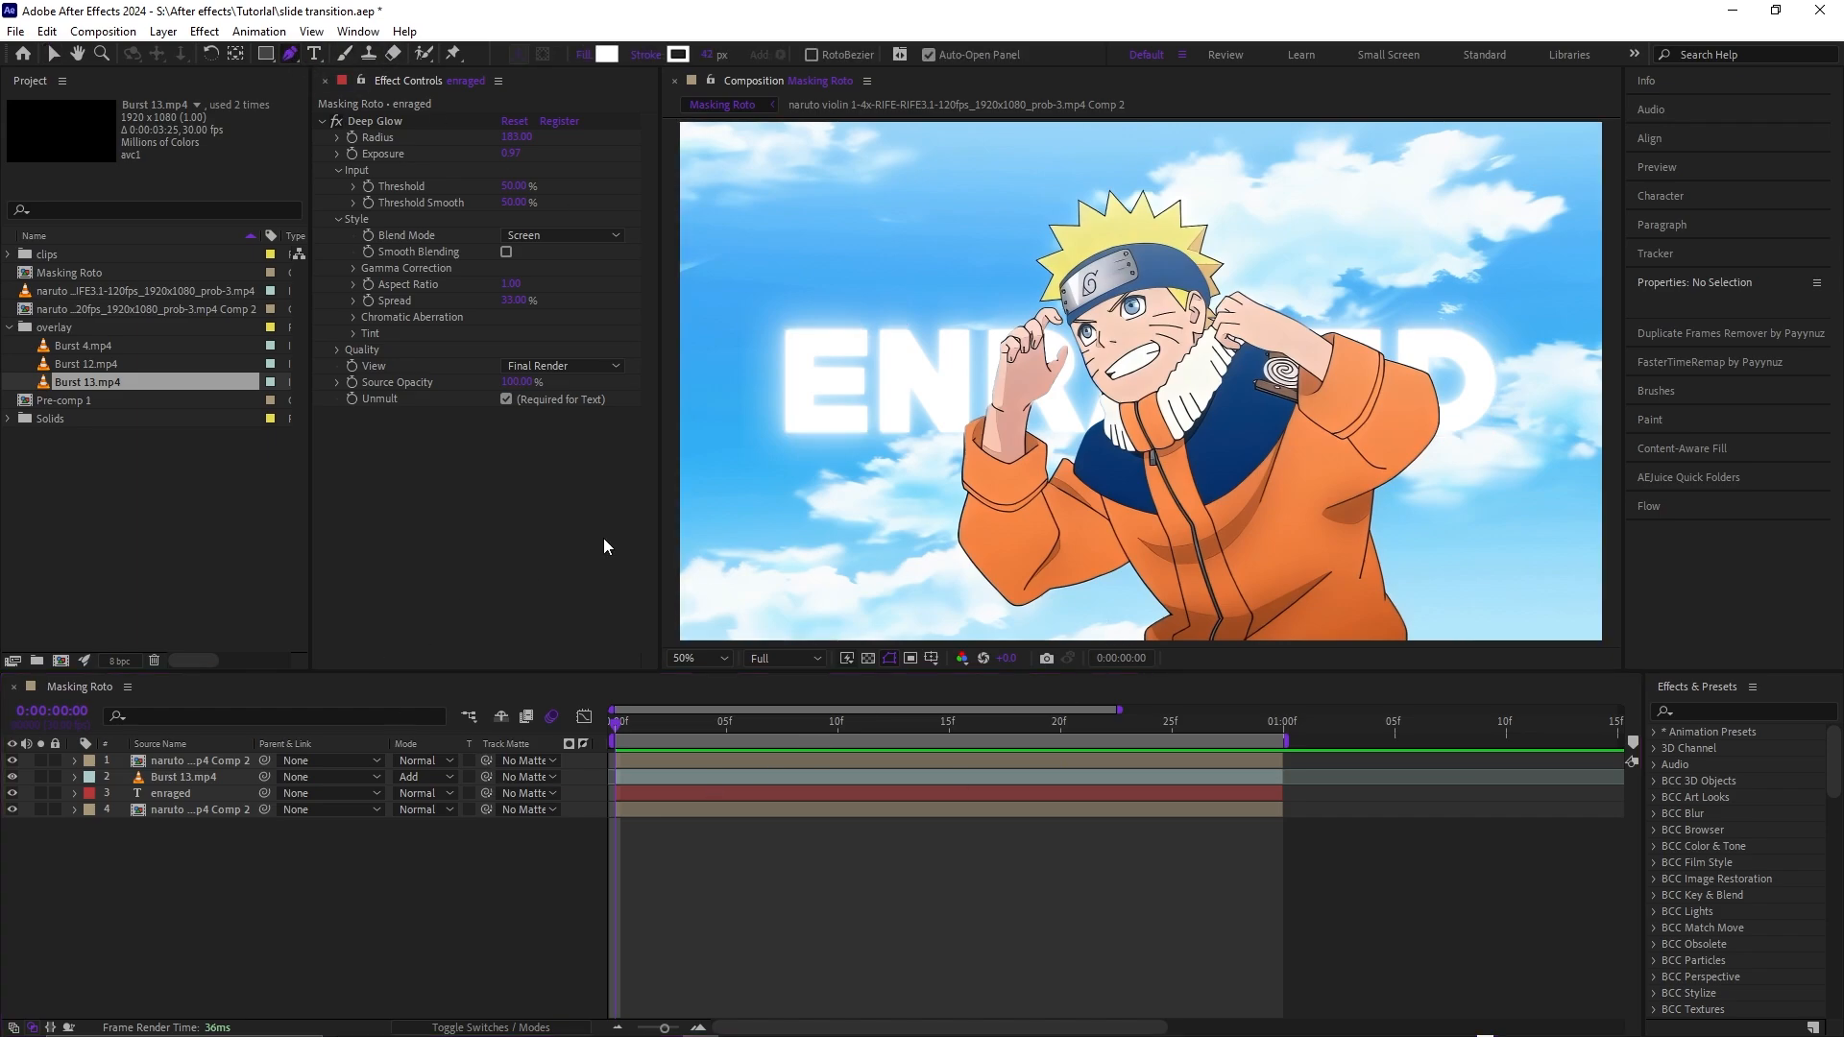